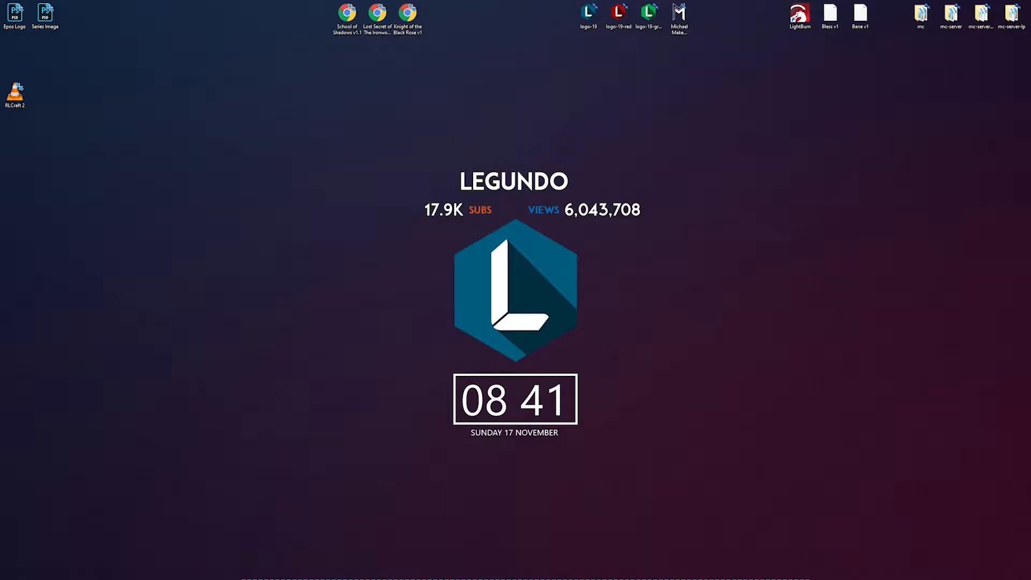
Launch LightBurn from the desktop shortcut into an untitled, empty project
click(799, 15)
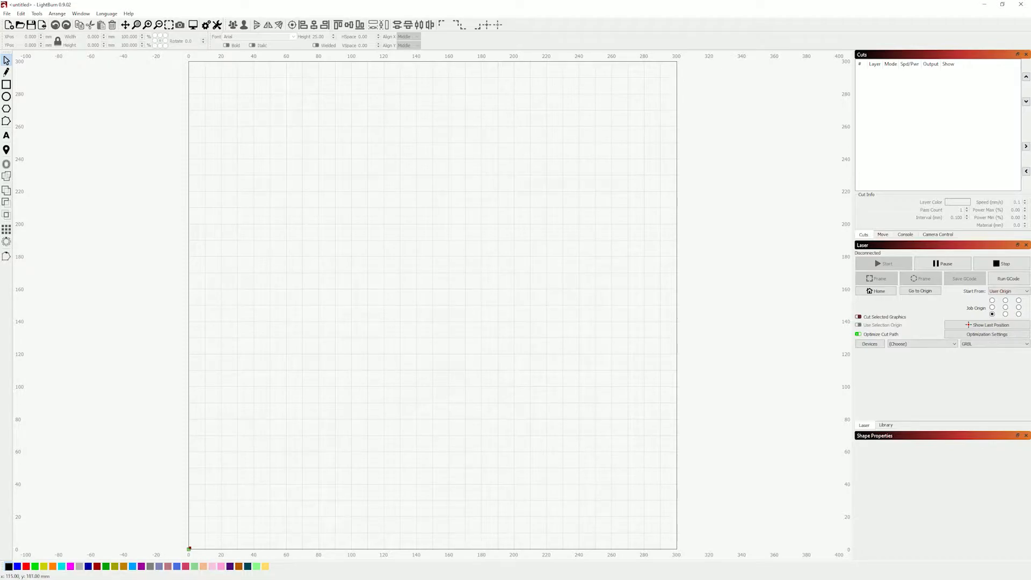
Draw a demo rectangle and 'Hello world!' text, then bring up the Photoshop token design
click(6, 85)
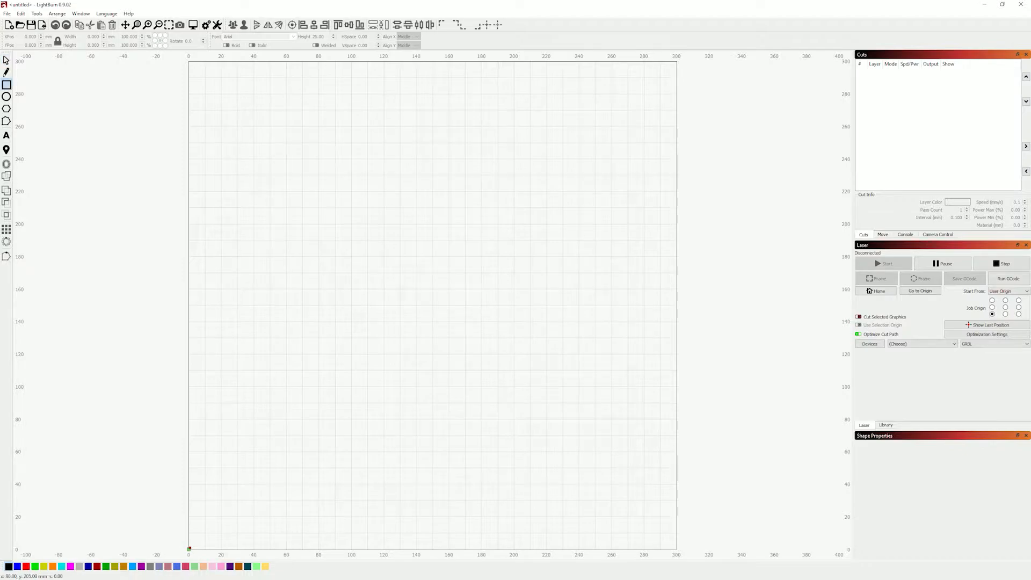
drag(286, 182, 460, 383)
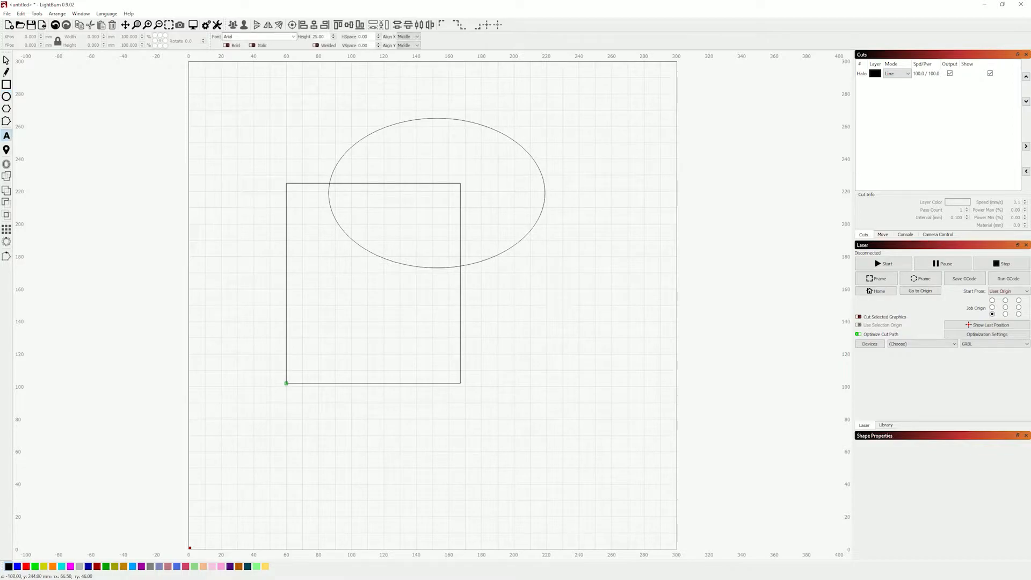
text(Hello)
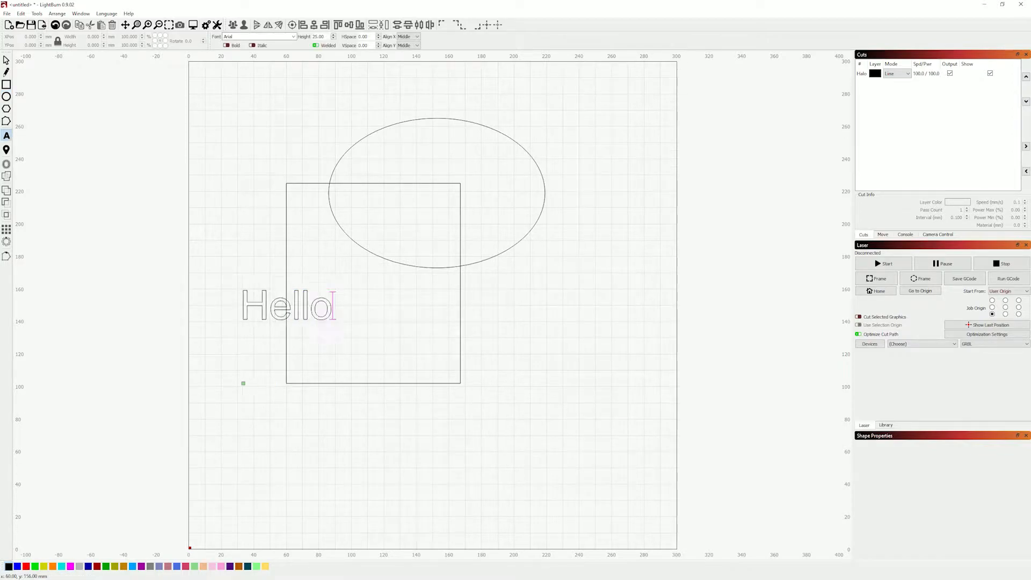
text(world!)
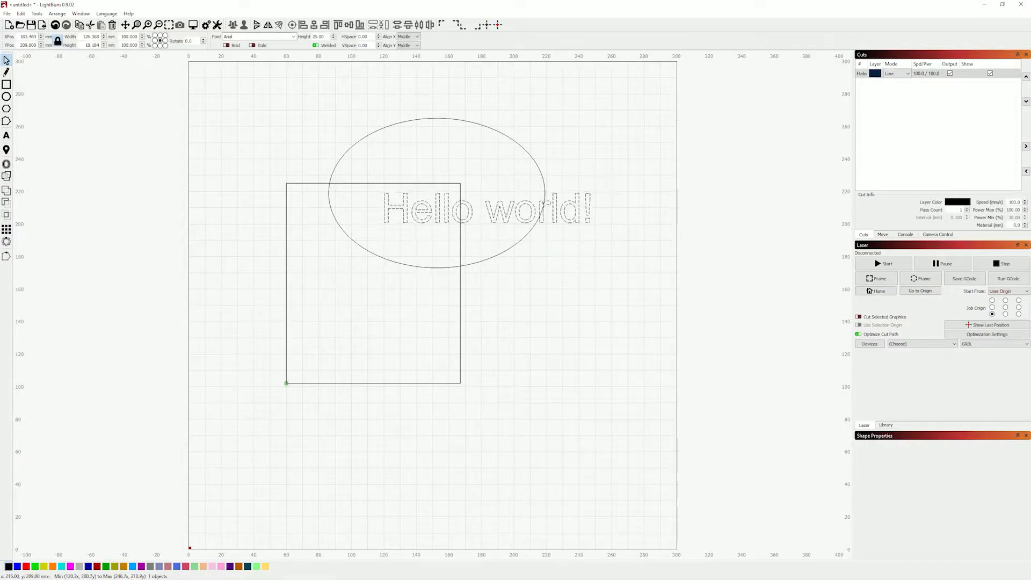
click(486, 211)
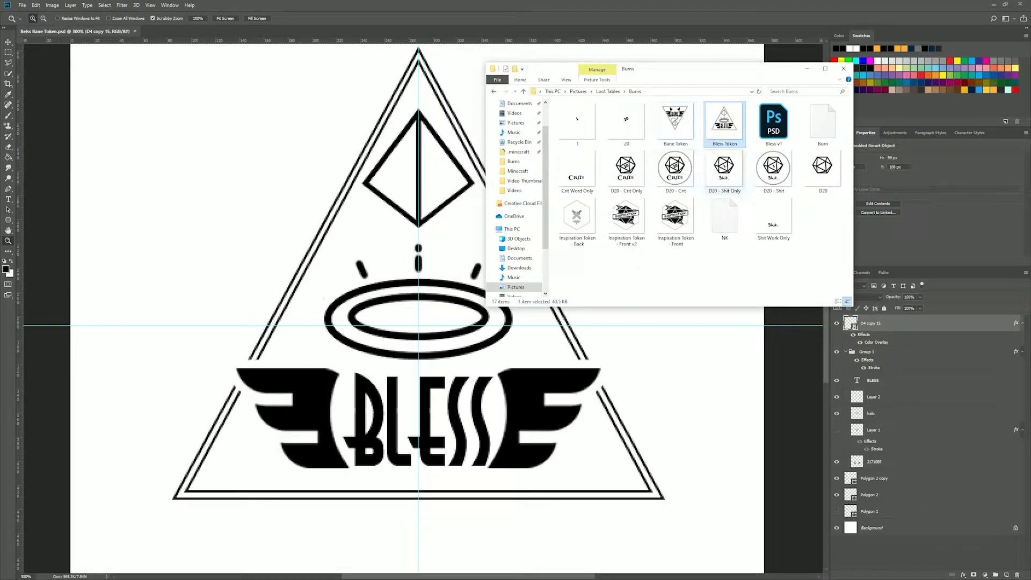
Return to LightBurn and delete all the demo shapes from the workspace
click(625, 217)
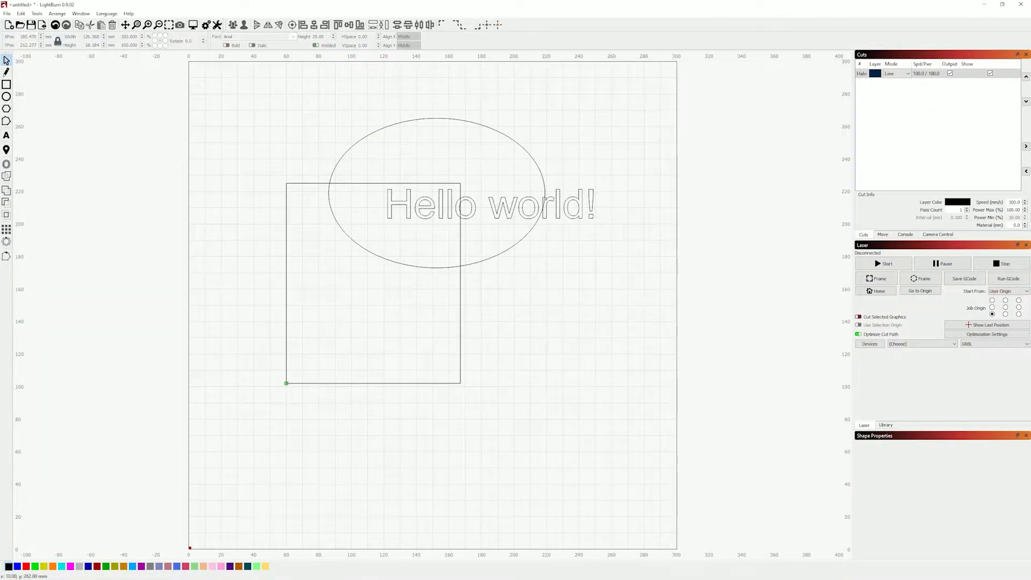
key(Delete)
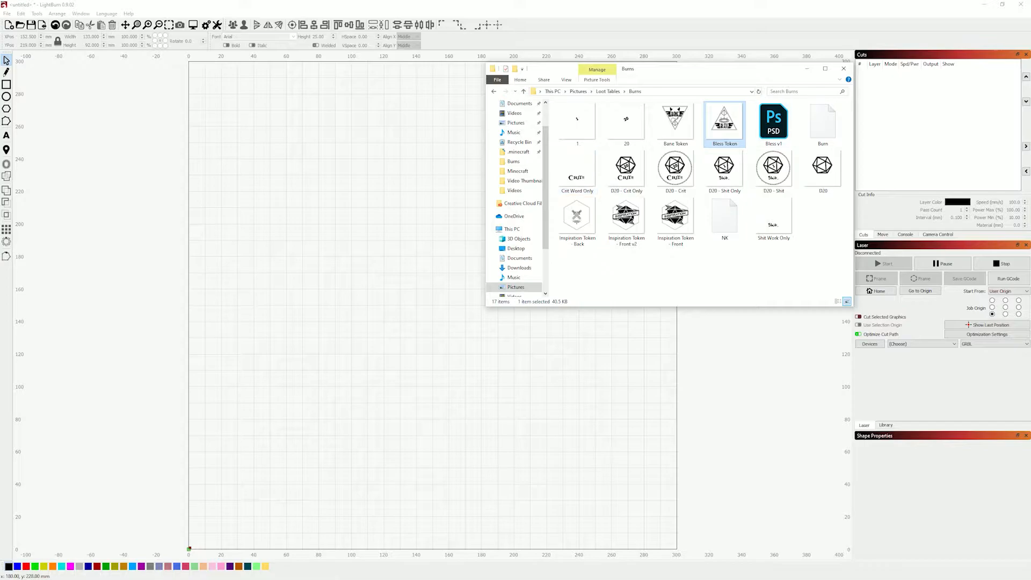
Import Bless Token.png, play its engraving preview twice, then close the preview
double_click(724, 122)
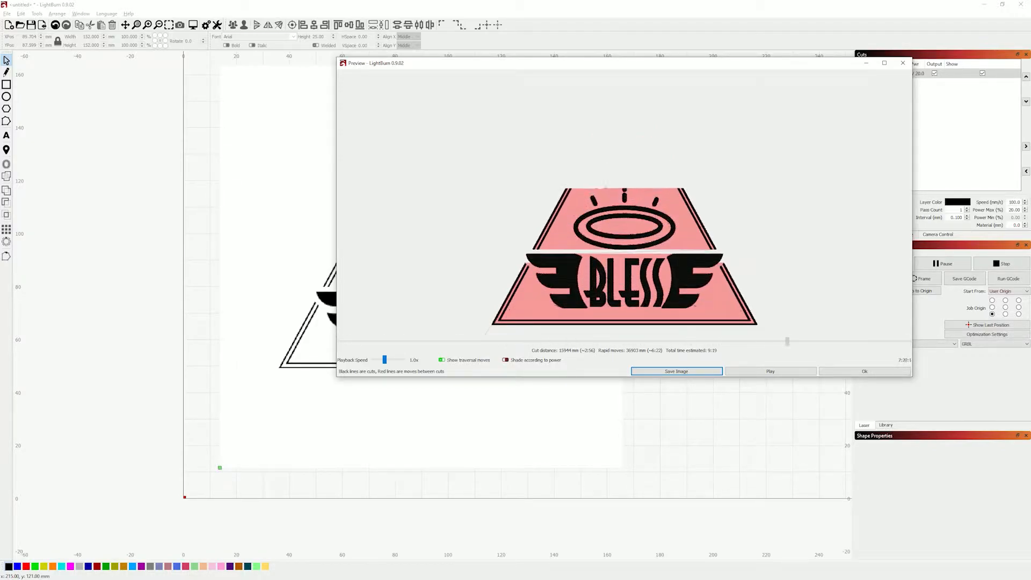
click(769, 370)
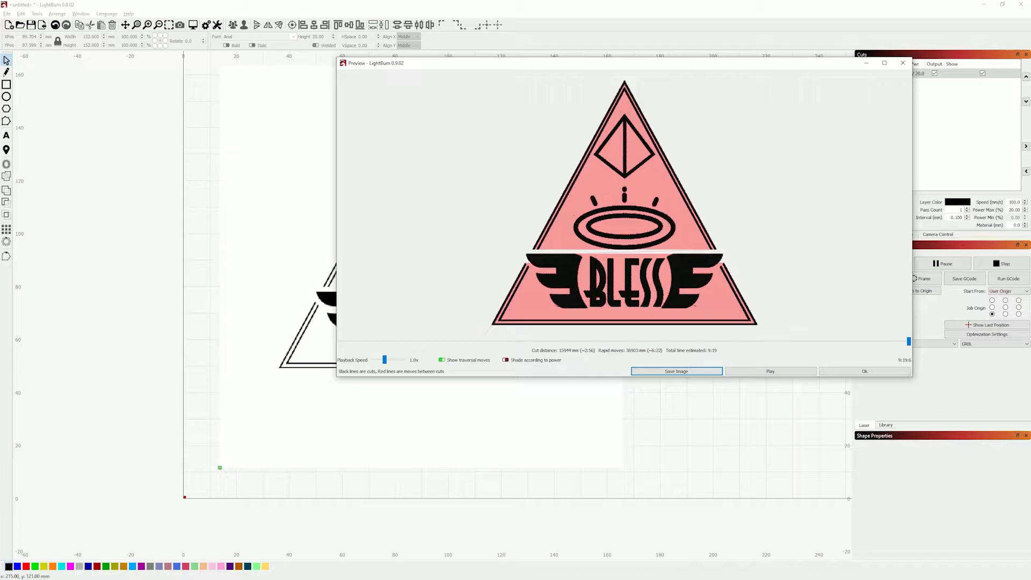
mouse_move(908, 341)
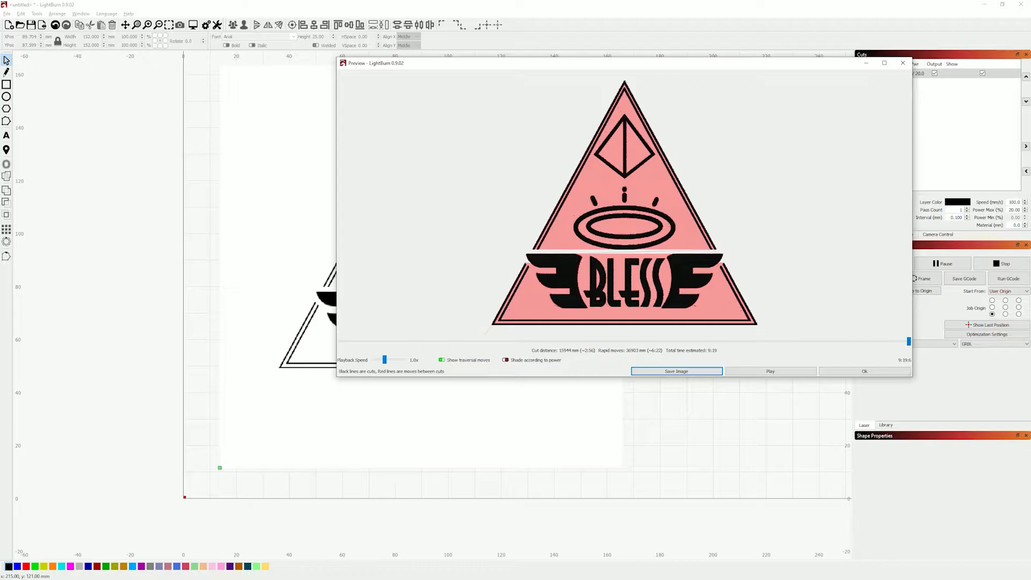
click(769, 371)
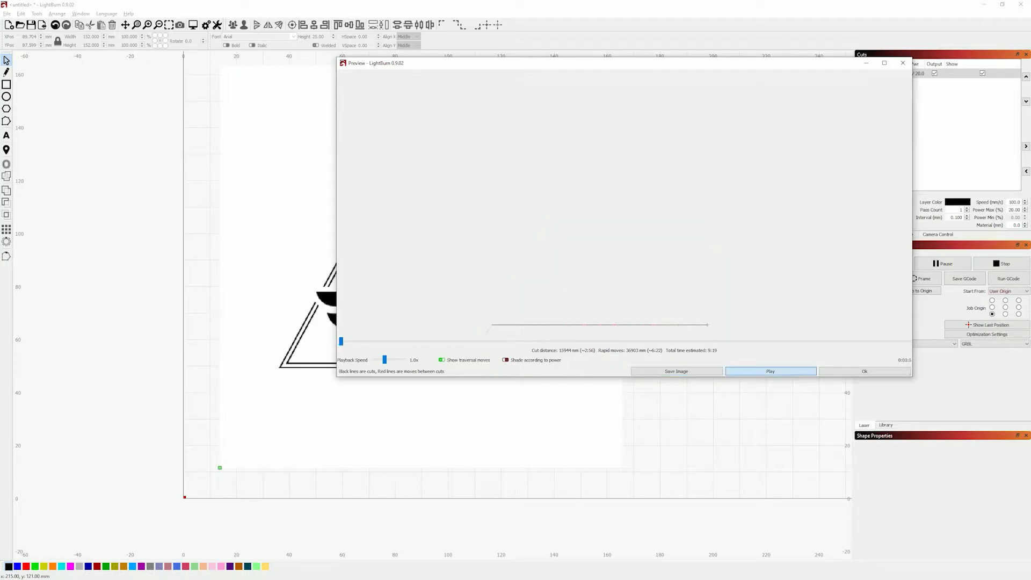
click(863, 371)
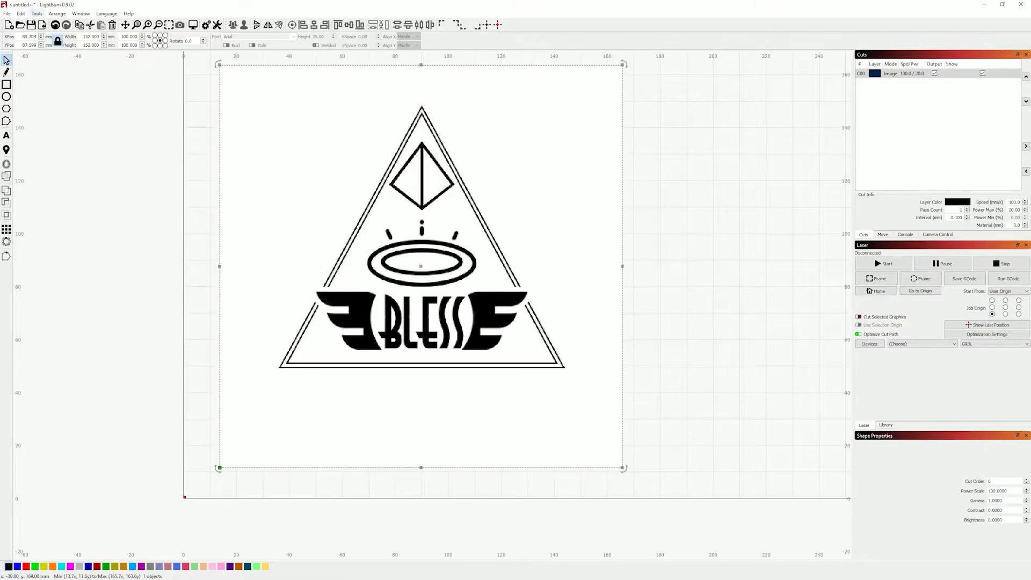
Trace the token image into vectors with Ignore less than set to 2
click(36, 13)
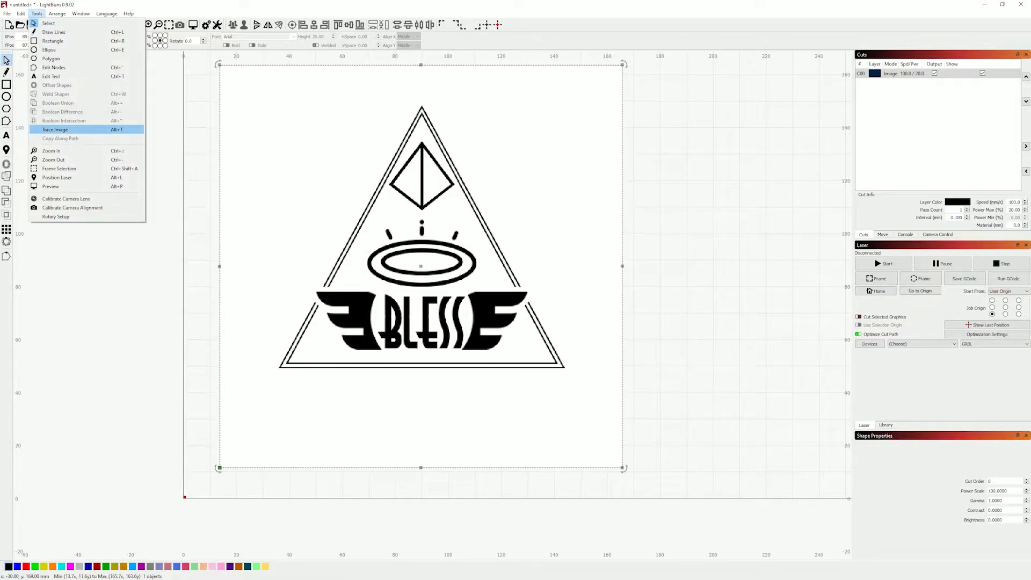
click(55, 130)
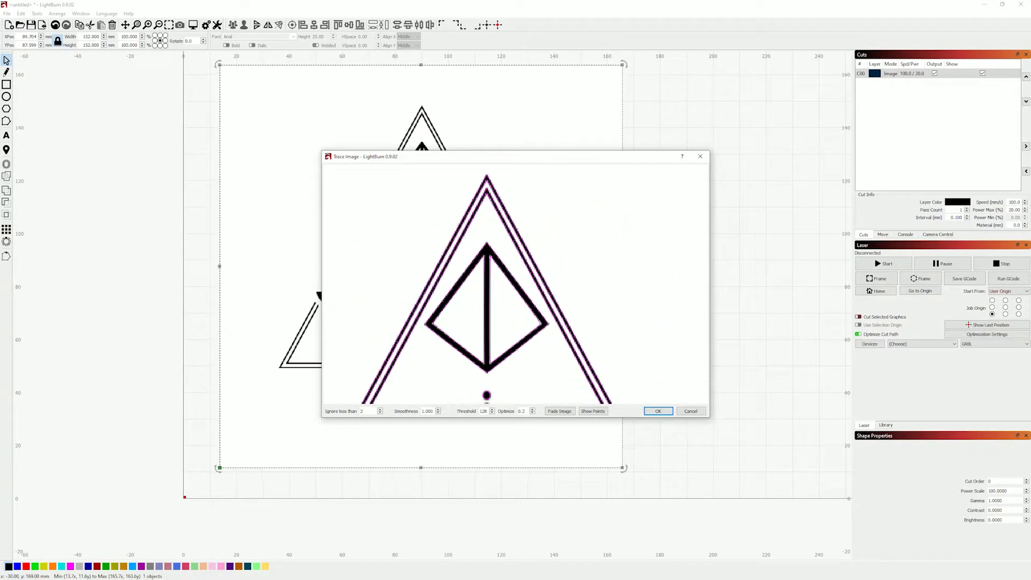
text(2)
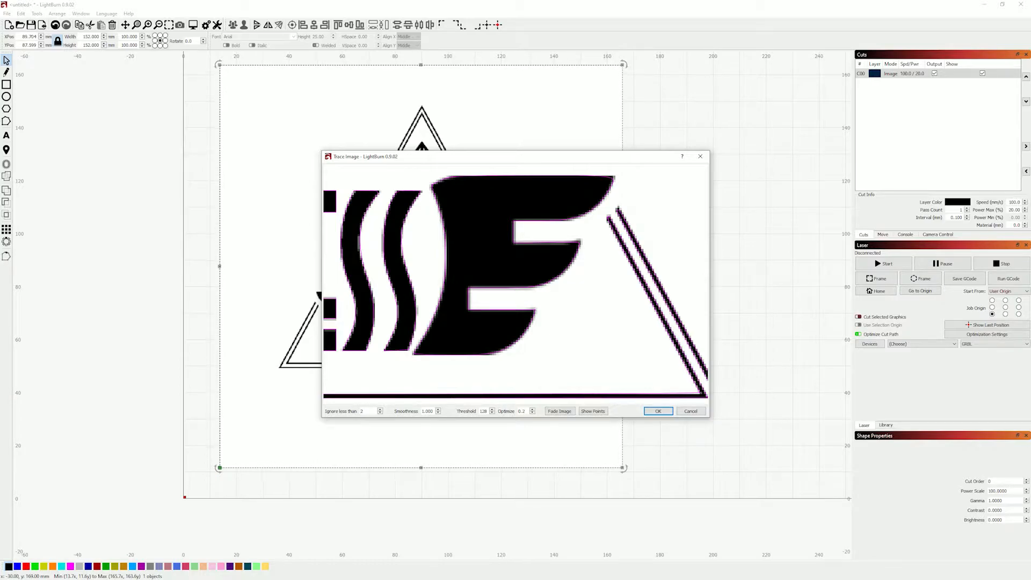
click(365, 411)
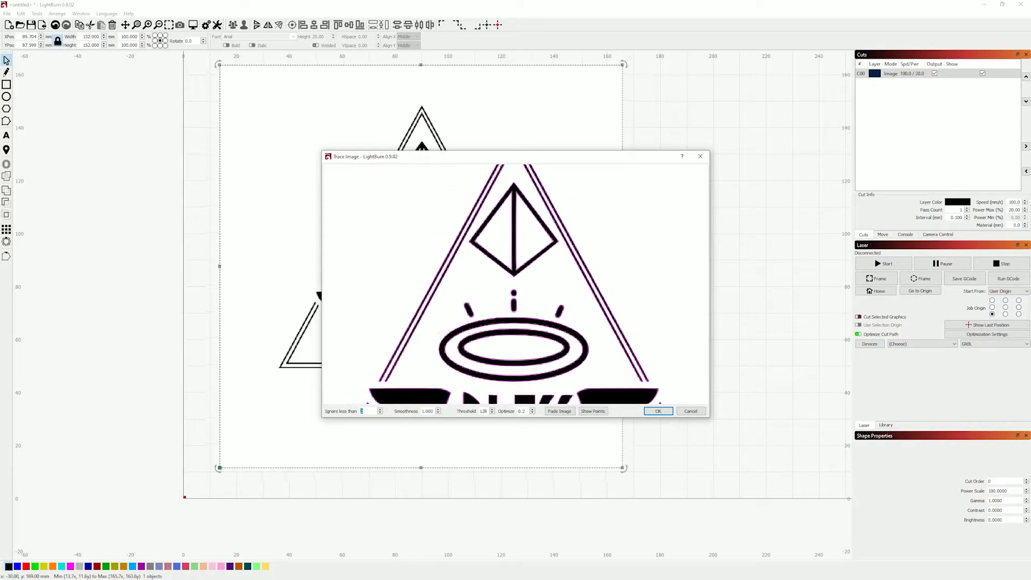
click(657, 410)
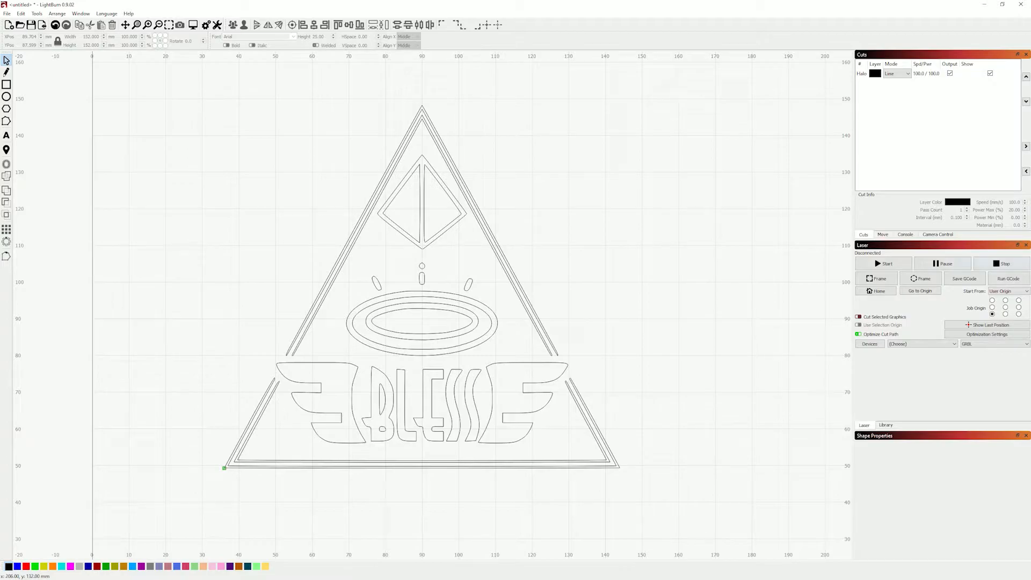
Preview the traced job as outlines, then as a filled engraving, and open Halo layer settings
click(178, 24)
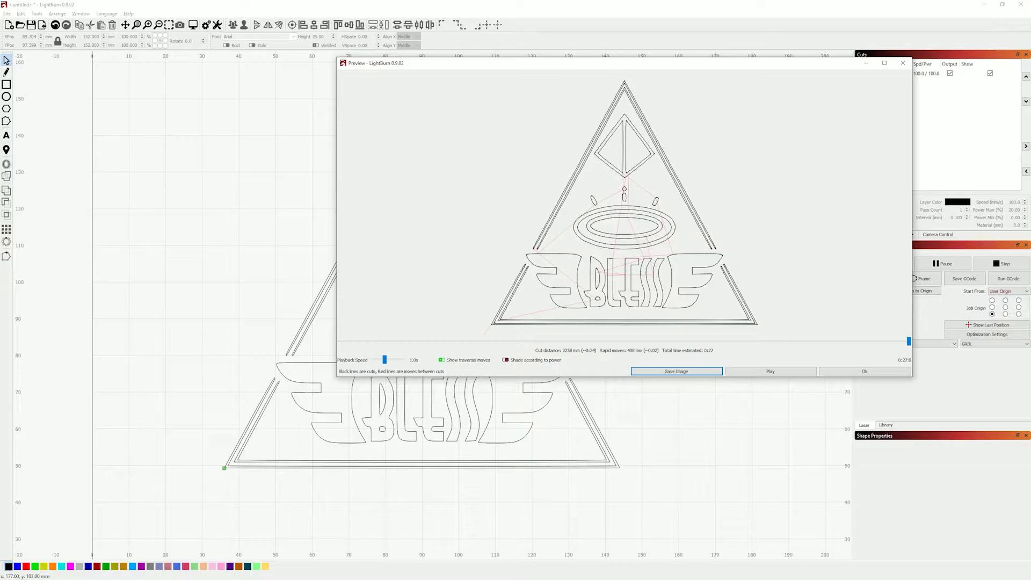
click(863, 371)
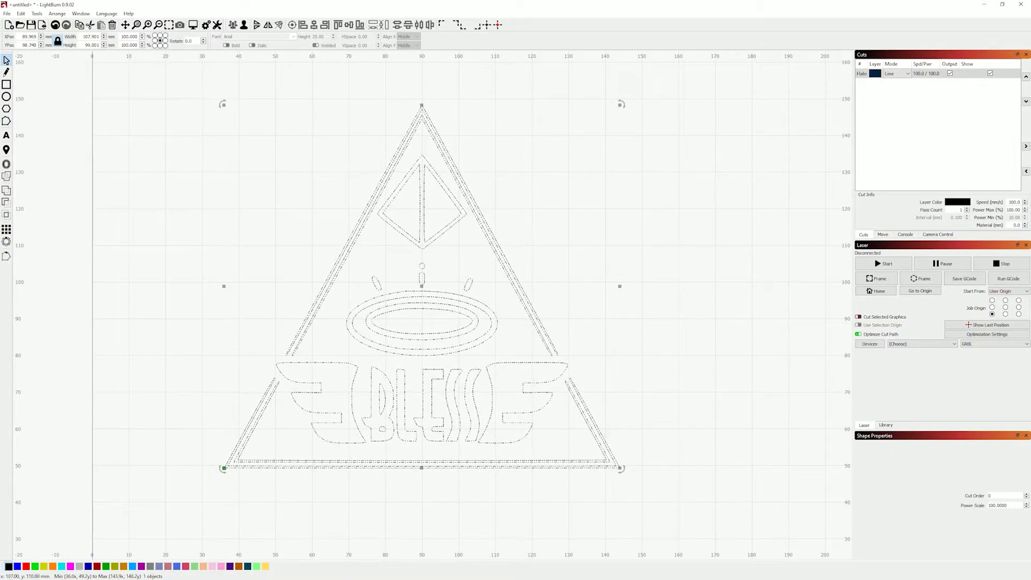
click(896, 73)
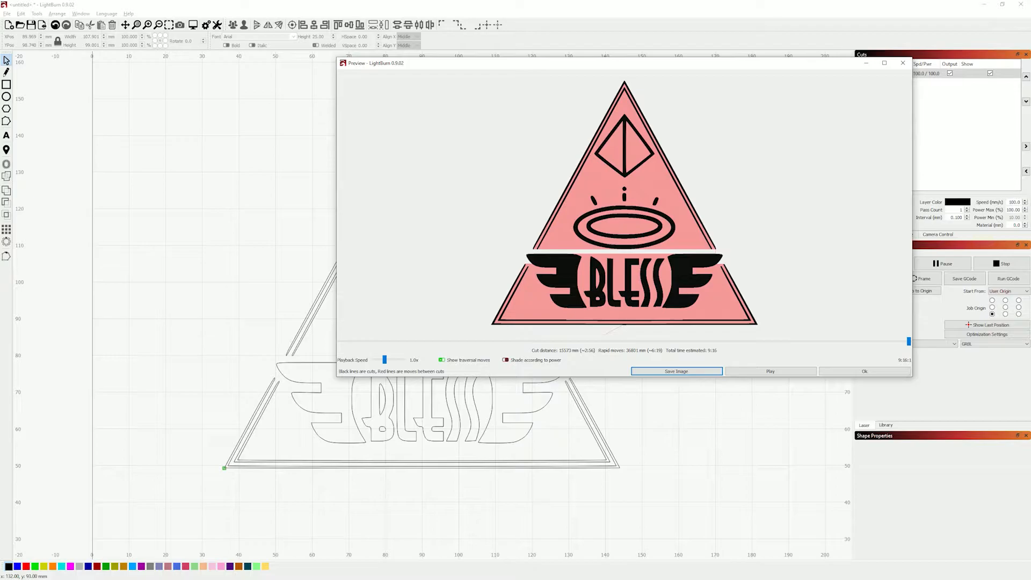
click(863, 370)
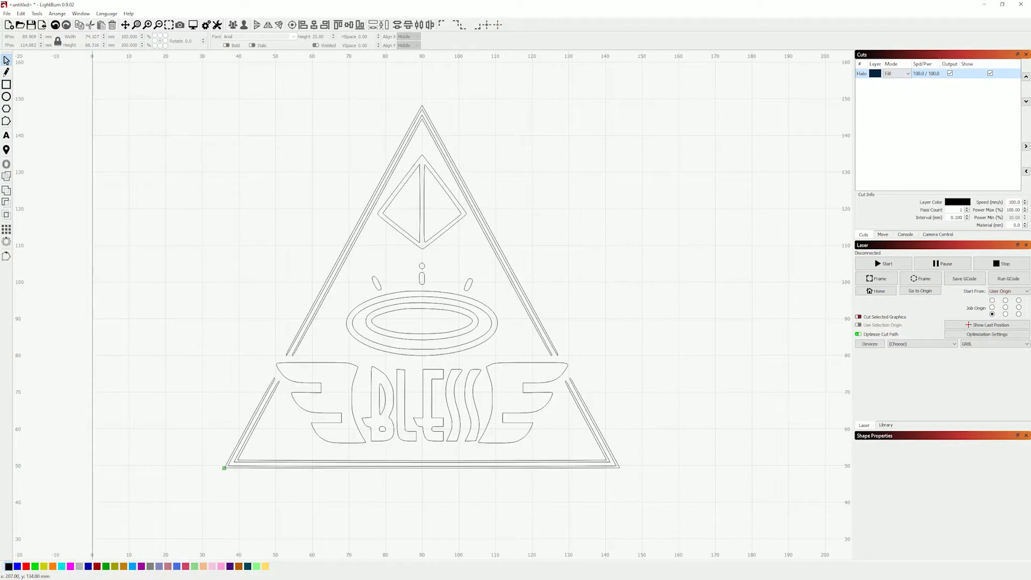
double_click(861, 73)
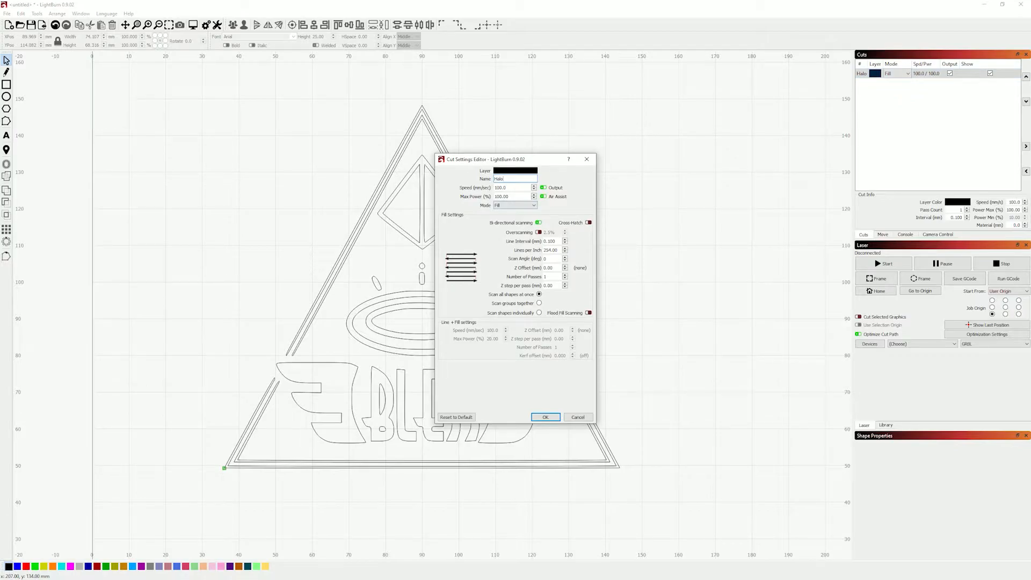
Enable Scan shapes individually on the Halo fill layer, preview, and change layer cut modes
click(539, 312)
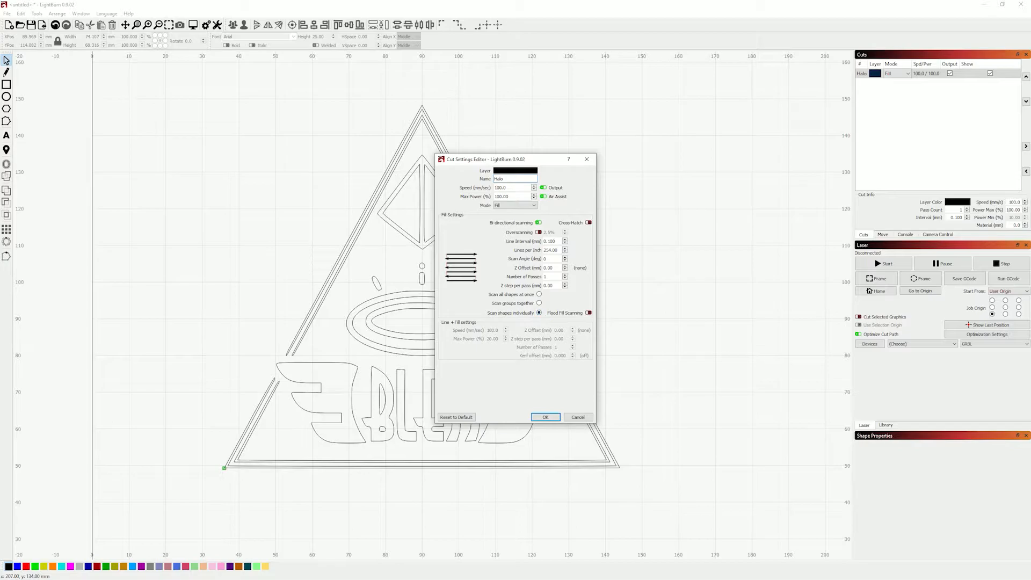
click(544, 416)
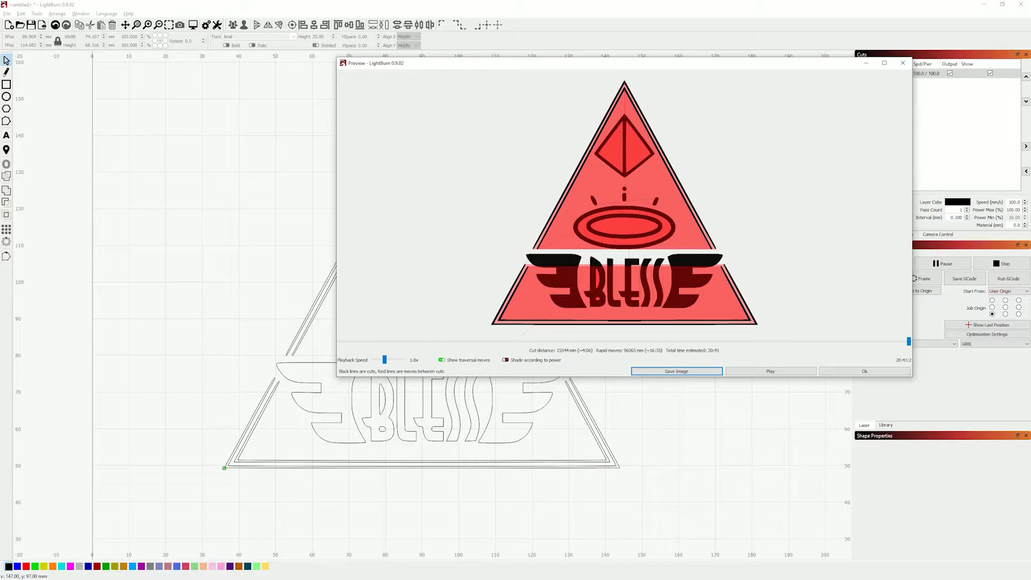
click(864, 371)
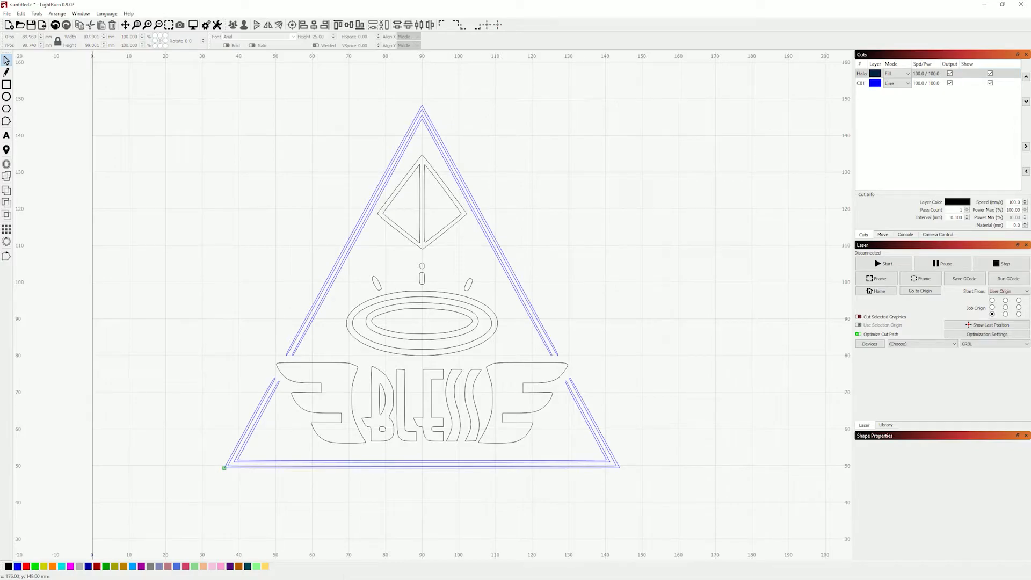
click(893, 82)
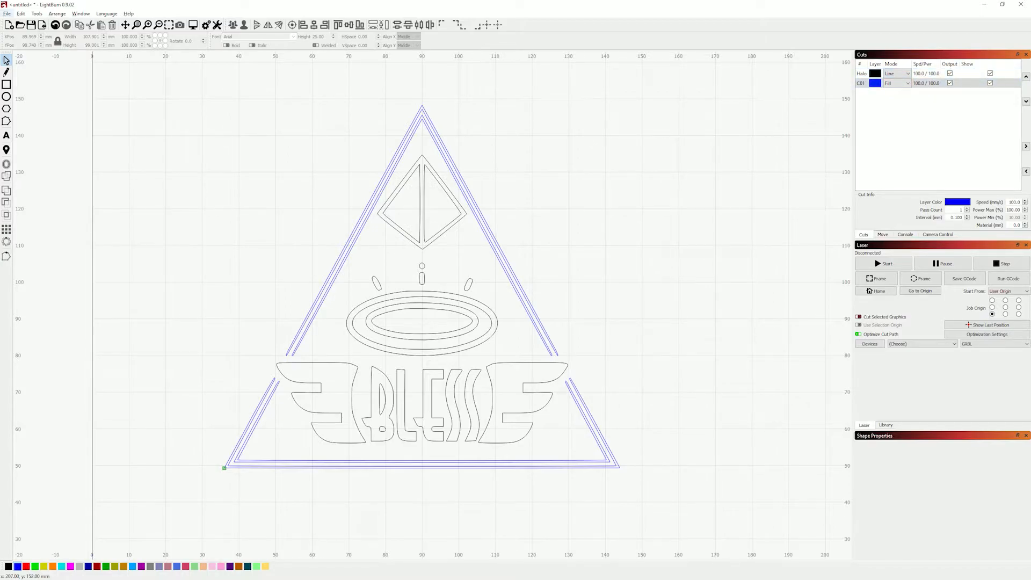
Preview with C01 filled and Halo as Line, then preview again with both as Line
double_click(875, 83)
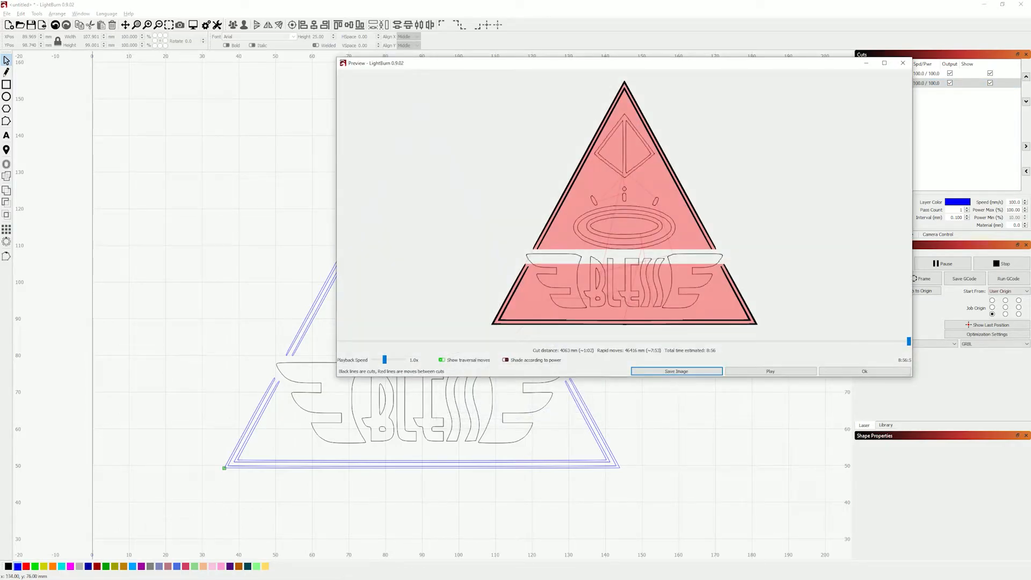
click(863, 371)
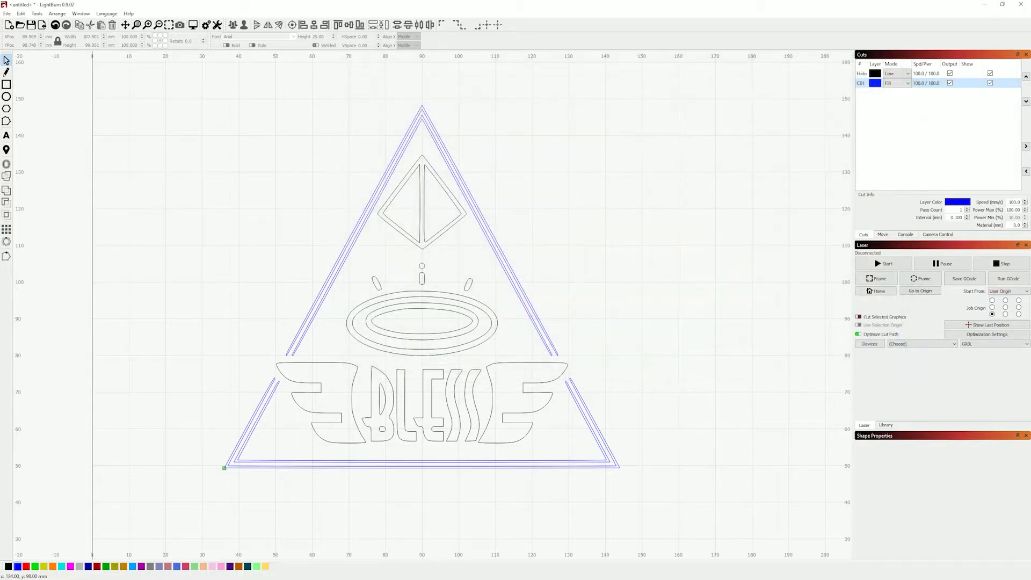
click(896, 82)
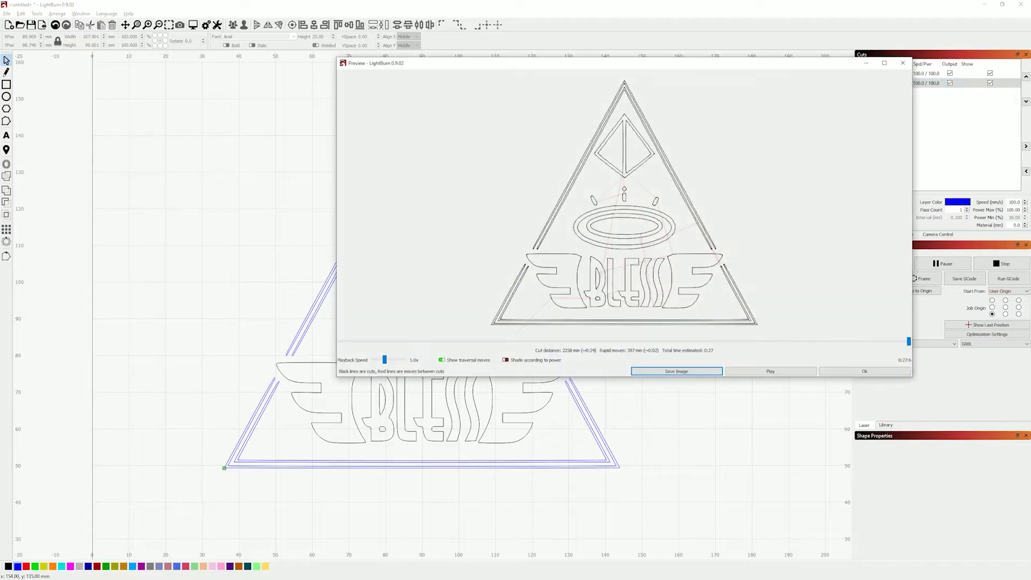
click(864, 371)
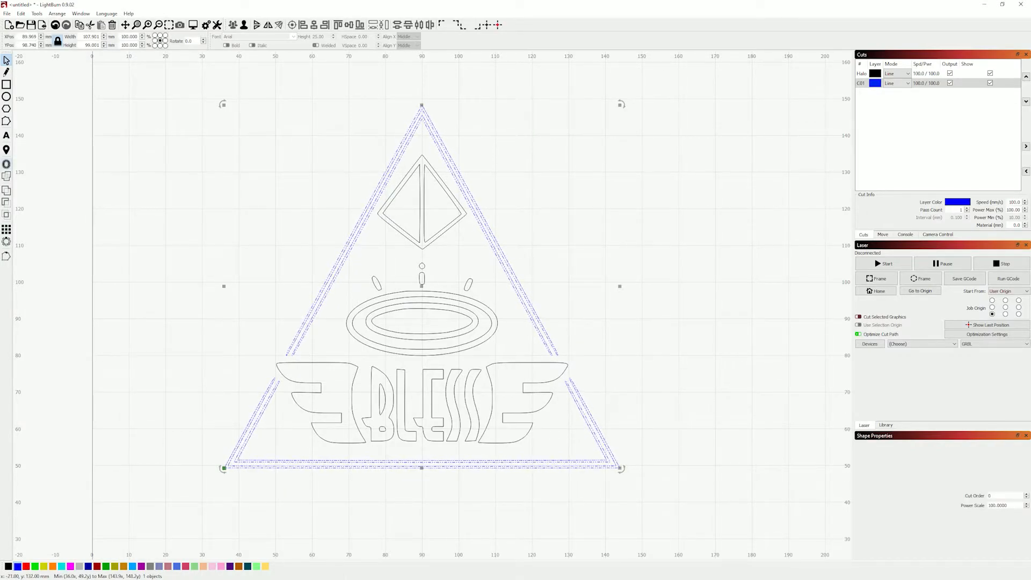
mouse_move(6, 164)
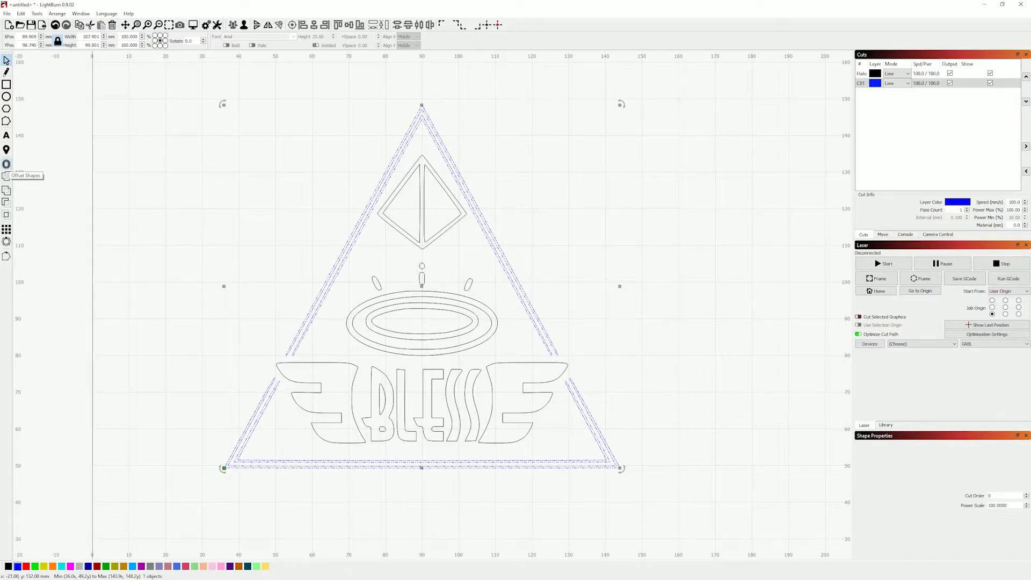
Offset the selected triangle border inward by 0.7 repeatedly, adding successive outlines
click(6, 163)
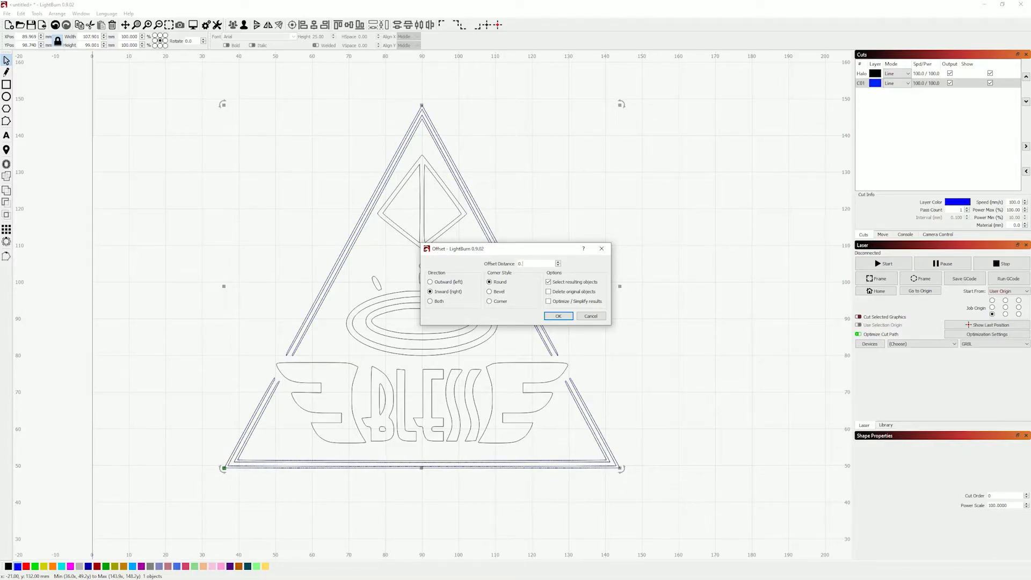
click(557, 316)
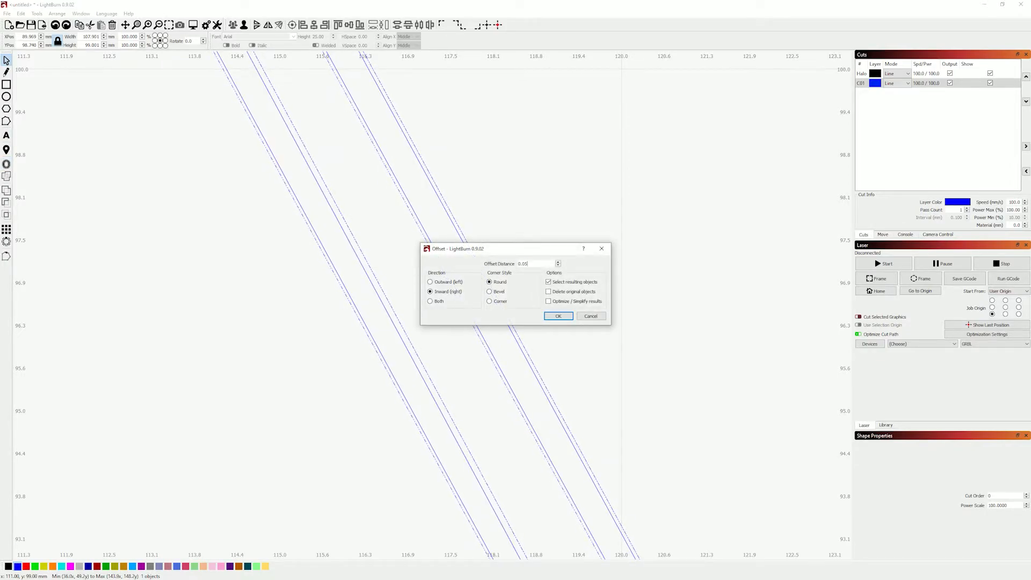
text(0.7)
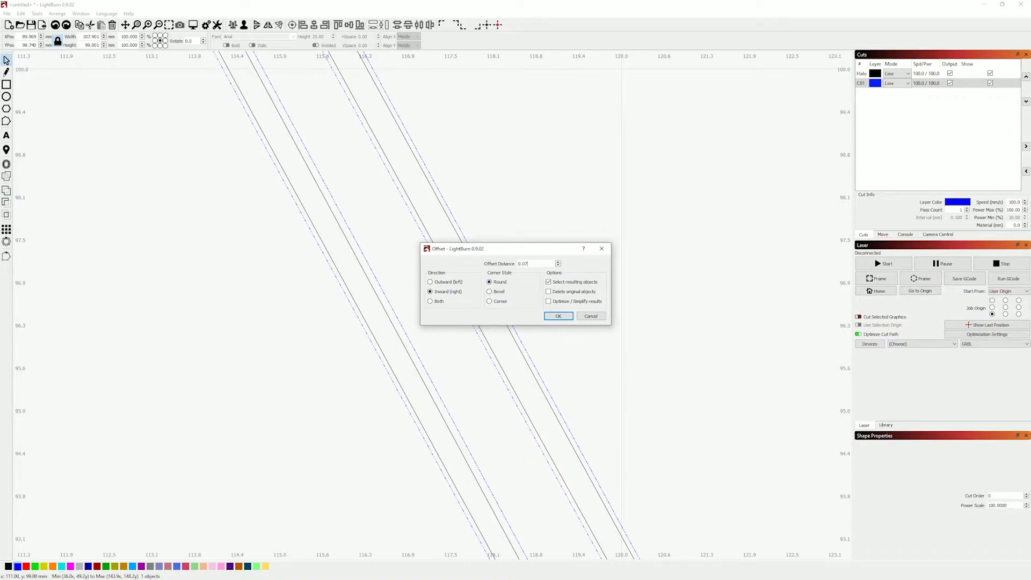
click(557, 316)
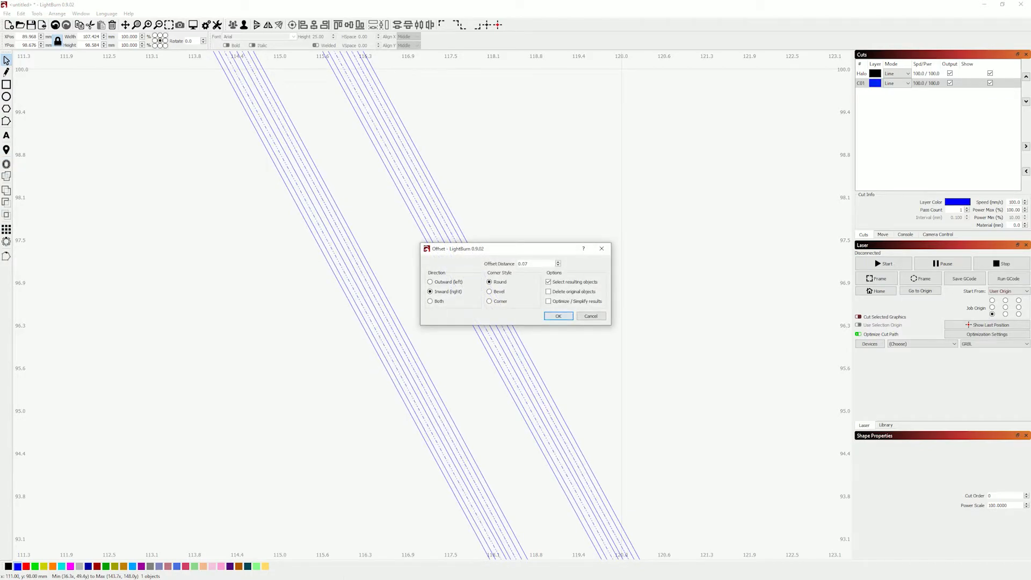
click(557, 316)
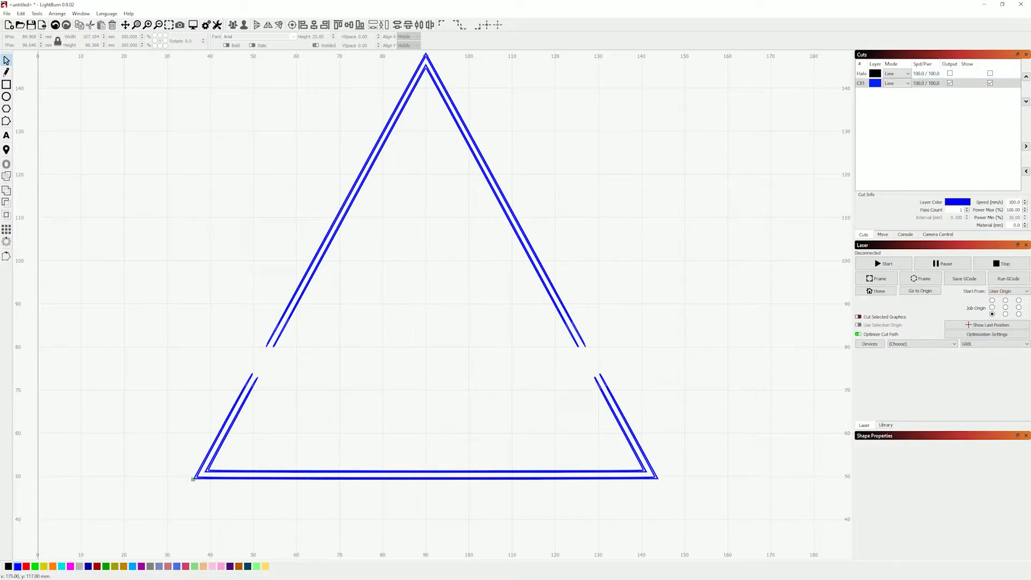
Preview the borders-only job, then re-show the Halo layer and preview the full design
click(179, 24)
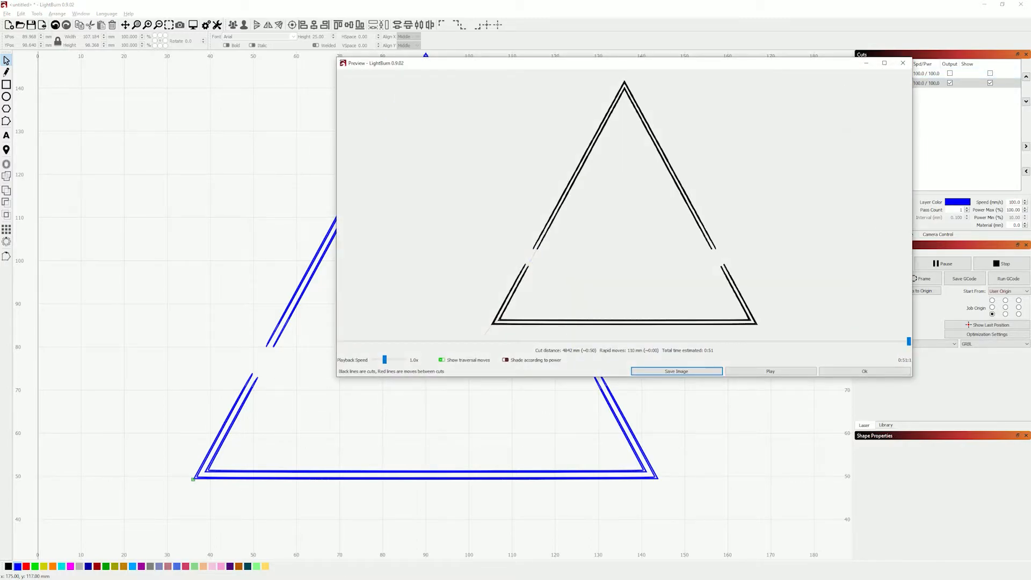
click(864, 371)
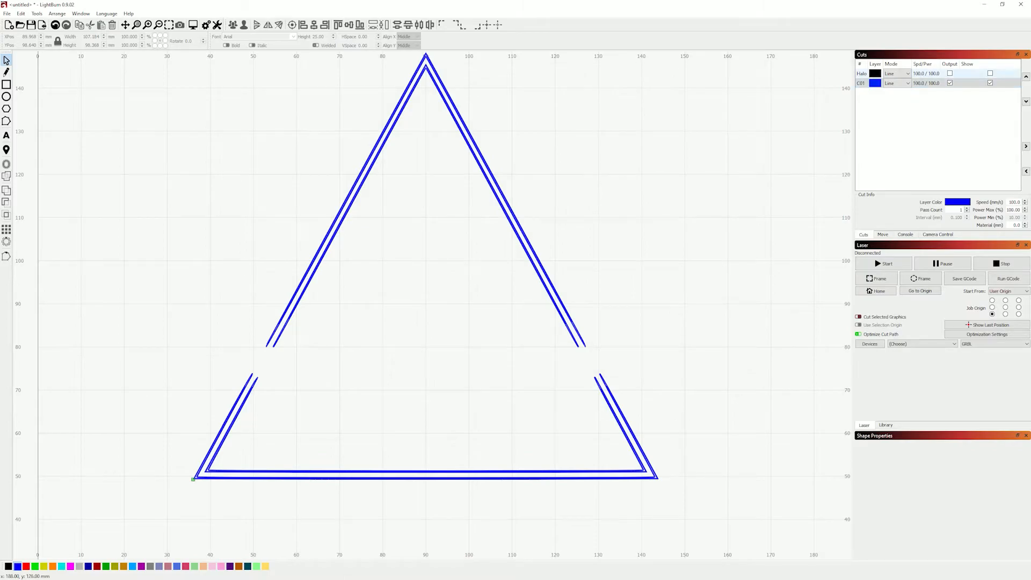
click(990, 73)
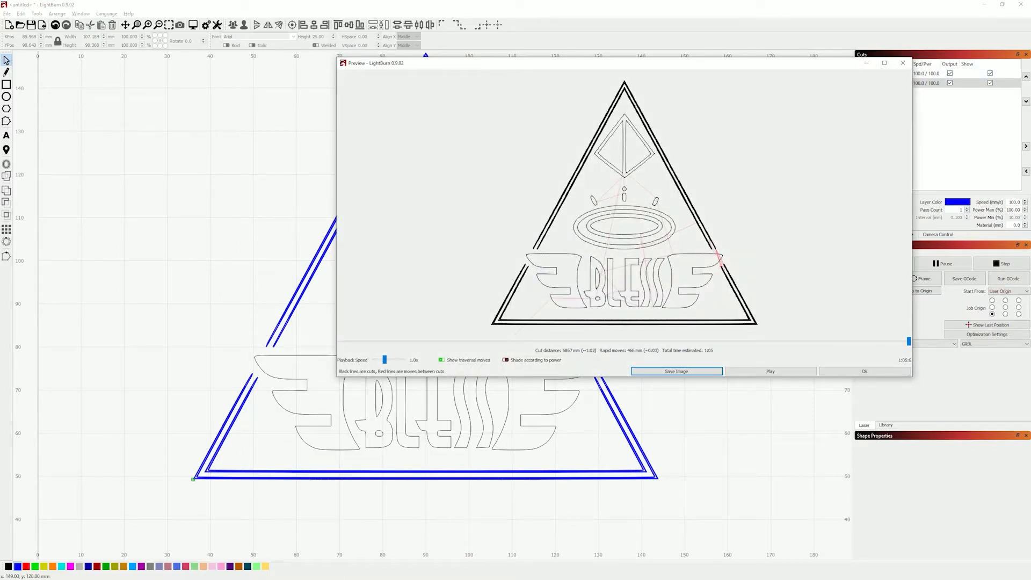
click(863, 370)
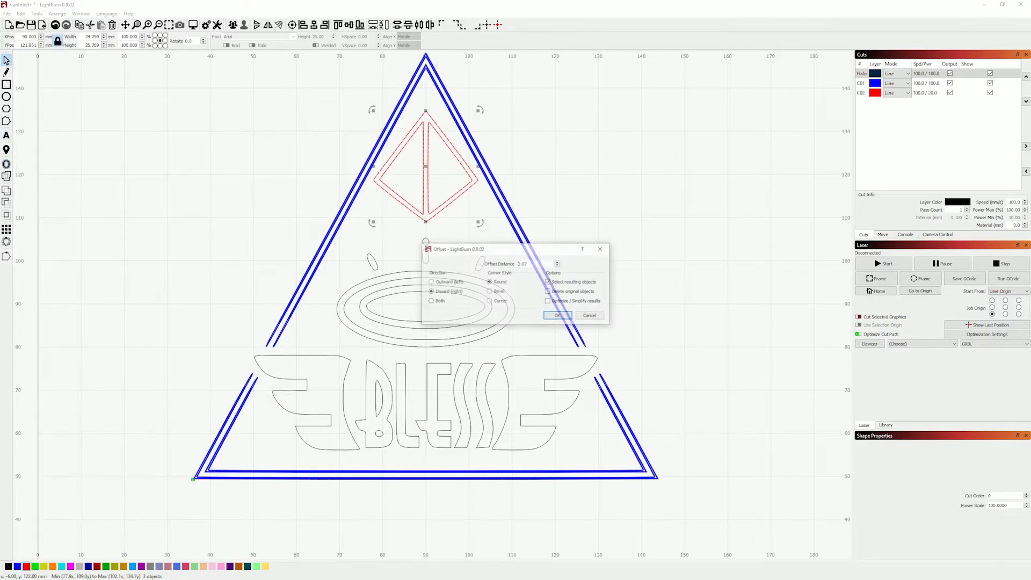
Pack the diamond with repeated small inward offset outlines on the low-power red C02 layer
click(558, 315)
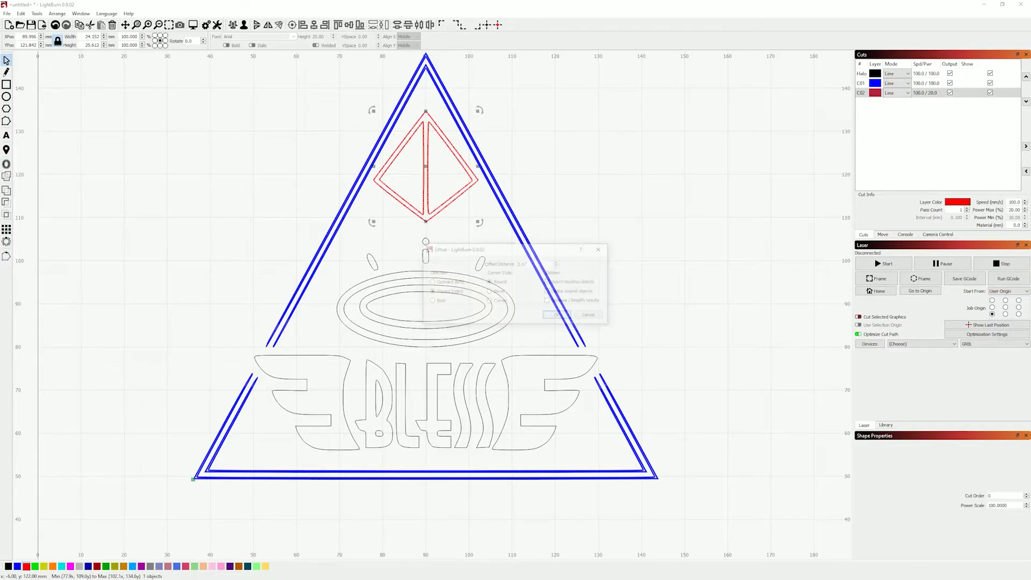
click(556, 314)
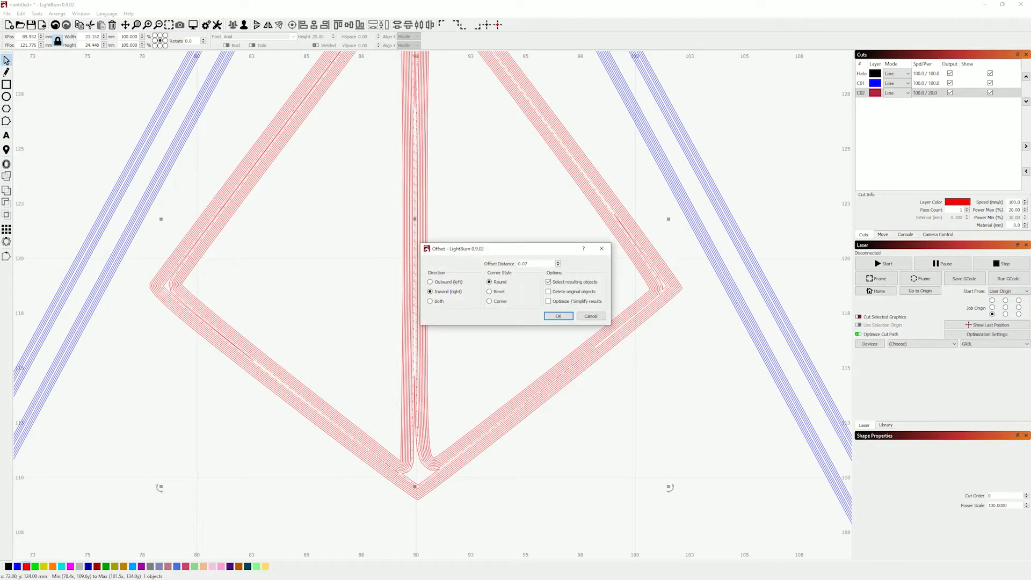
click(558, 315)
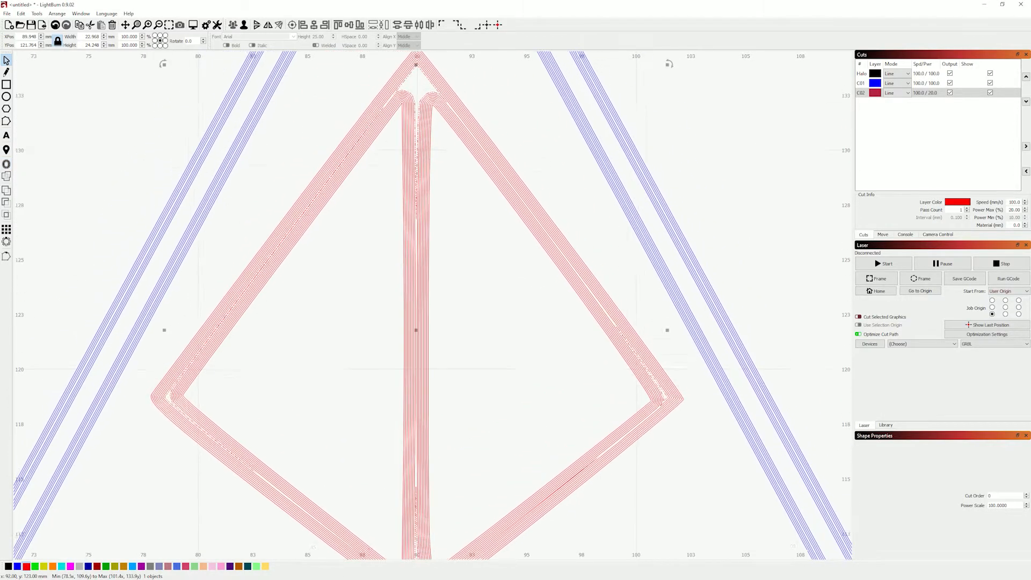
scroll(down, 3)
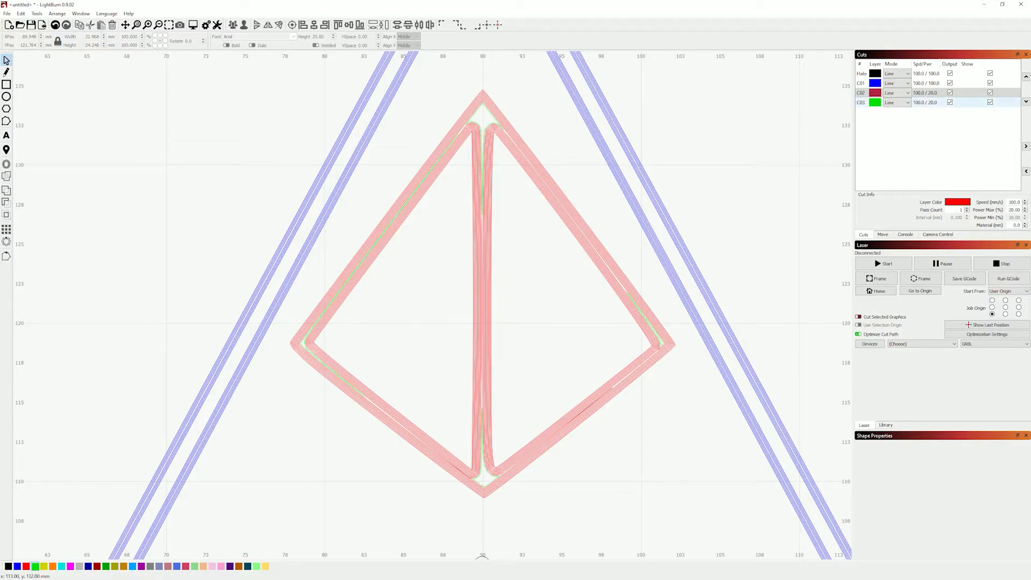
Switch green layer C03 to Fill mode and accept the cut settings
click(893, 102)
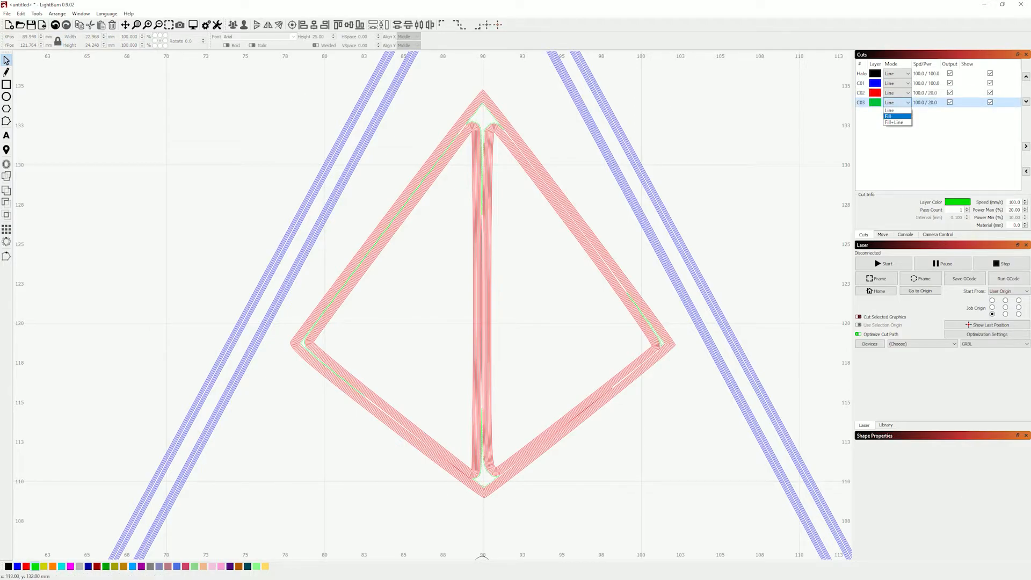
click(889, 117)
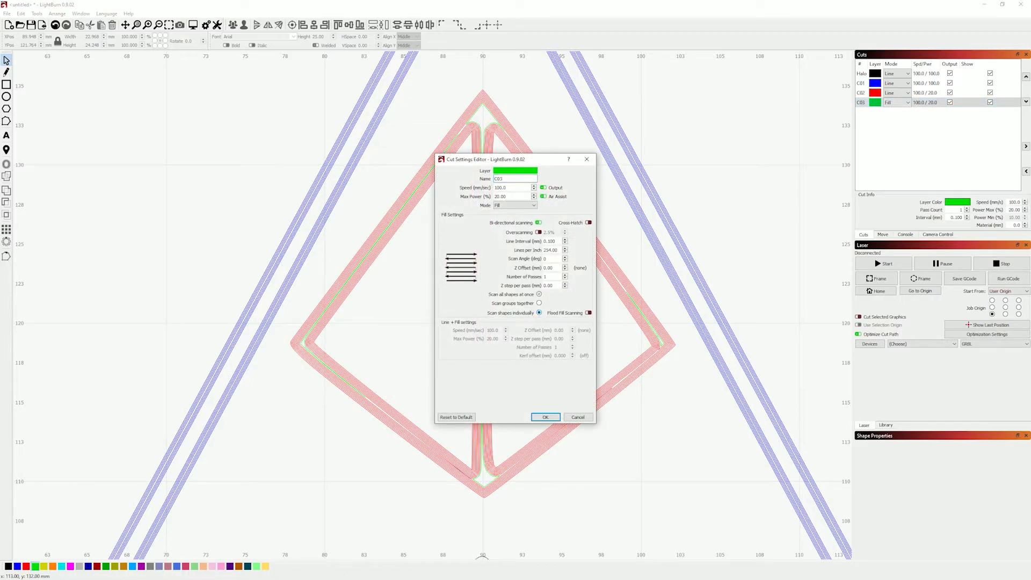
click(544, 417)
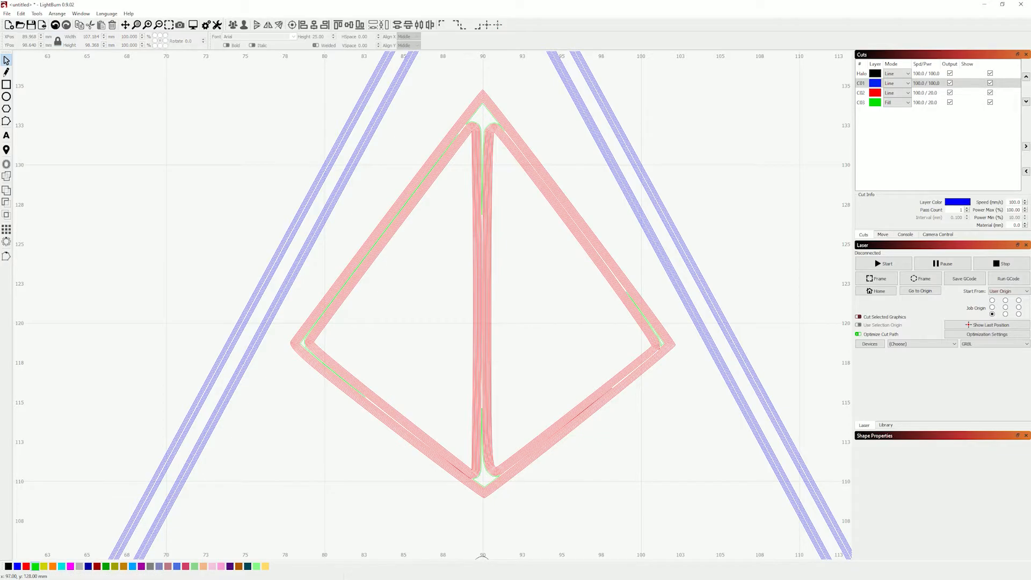
Preview the job with the filled innermost diamond, then close the preview
click(178, 24)
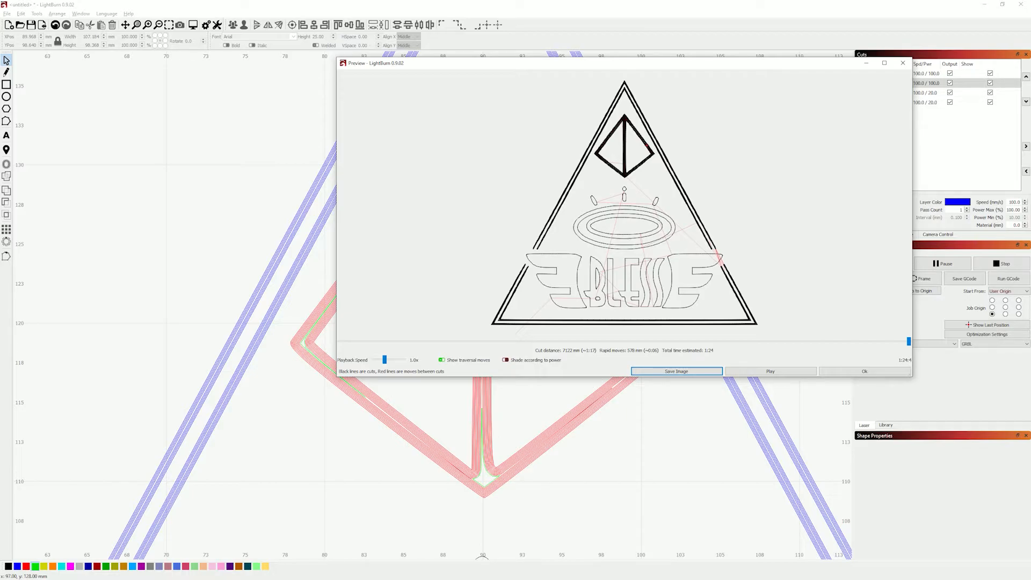
click(864, 371)
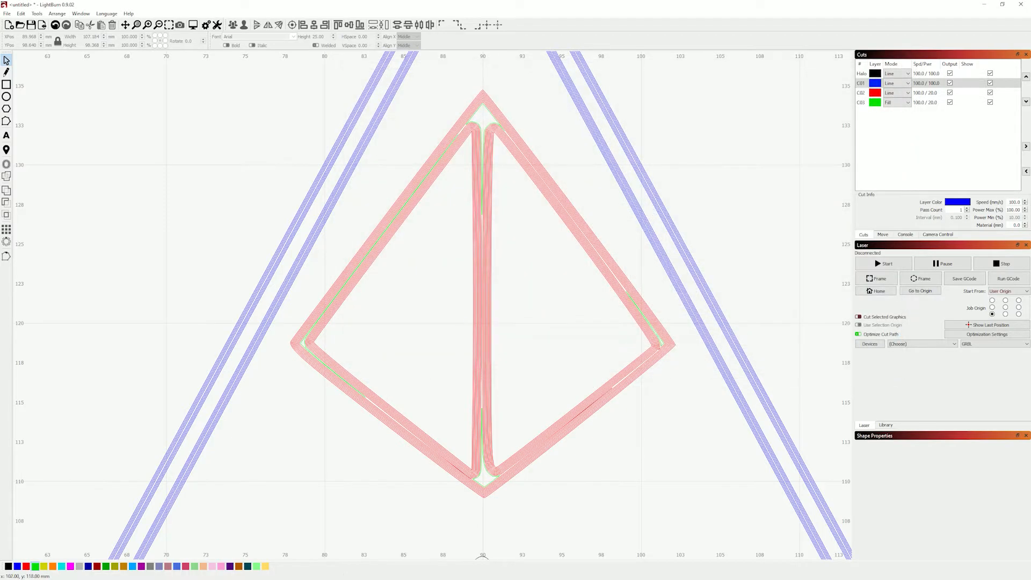
scroll(down, 3)
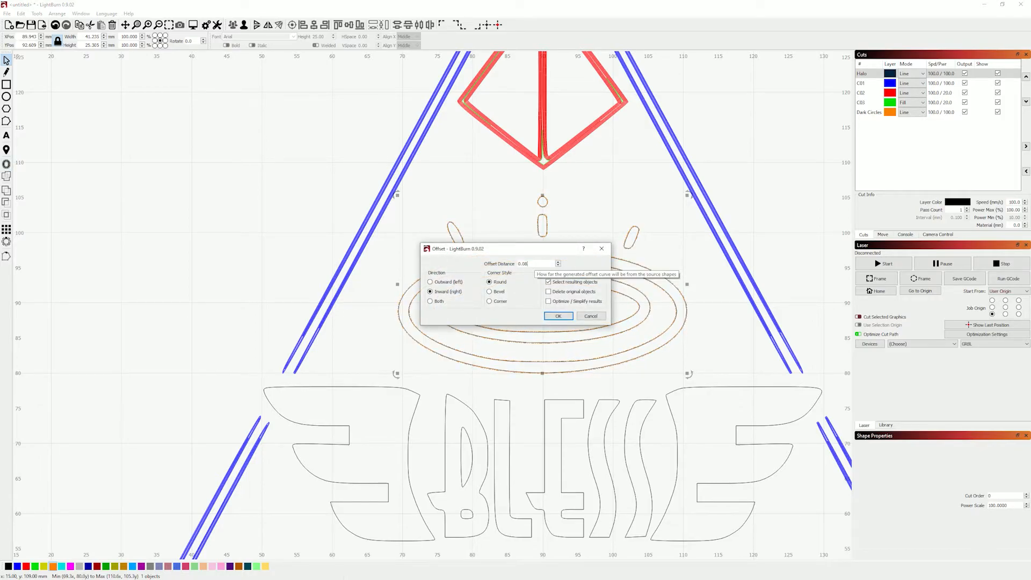
Set the Dark Circles layer to Fill and apply repeated inward offsets to the halo shapes
click(558, 316)
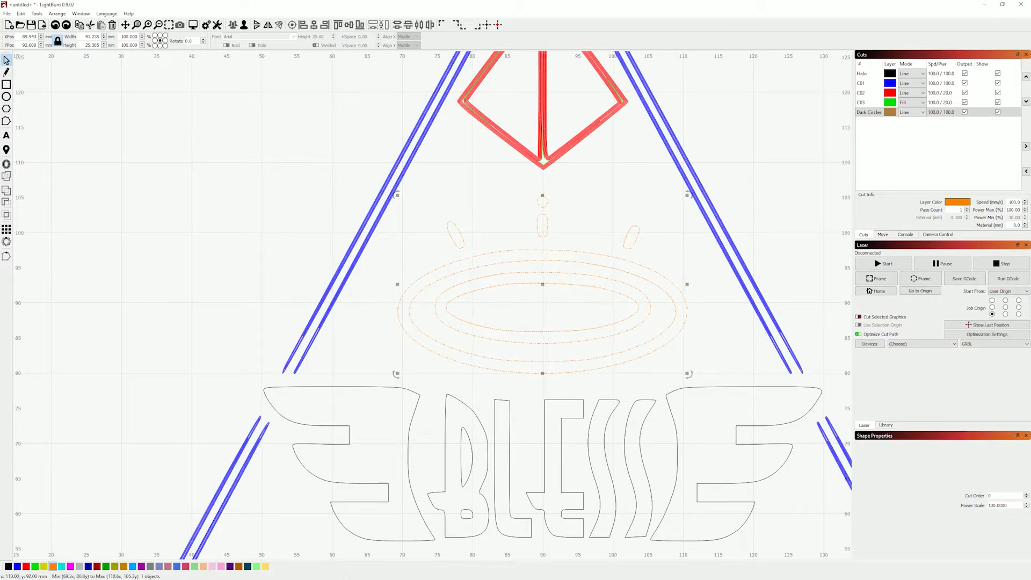
click(911, 112)
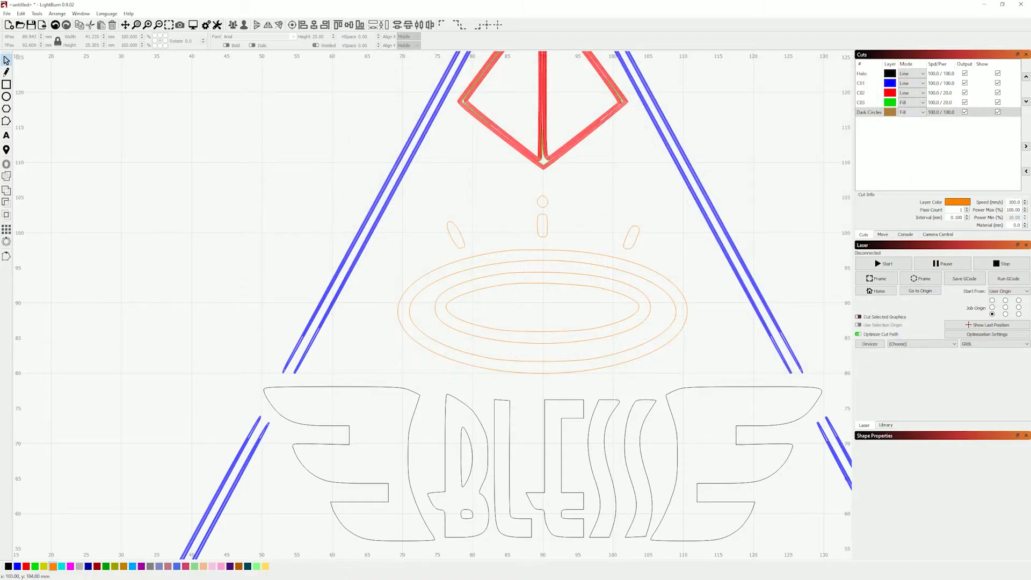
click(542, 306)
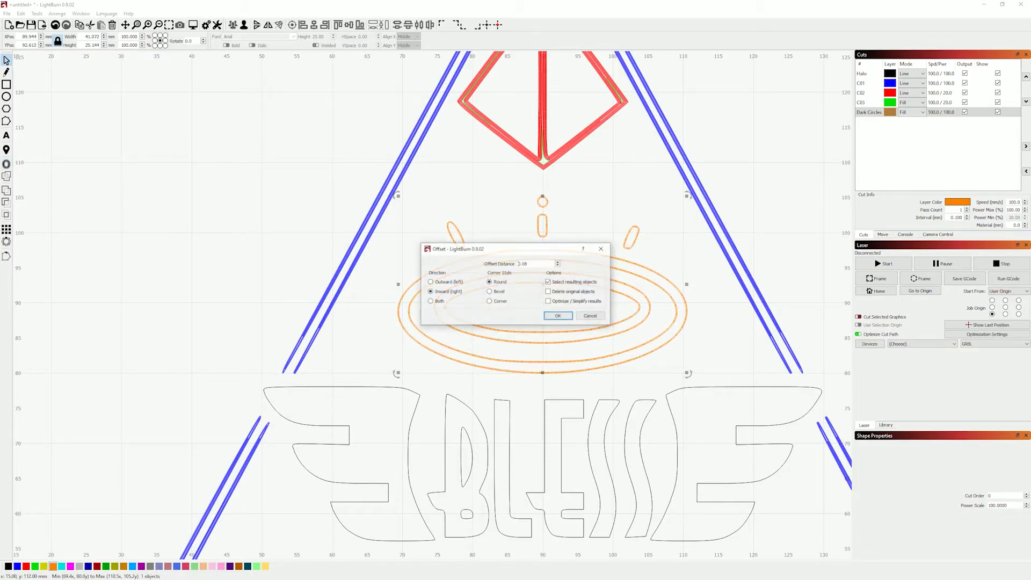
click(557, 316)
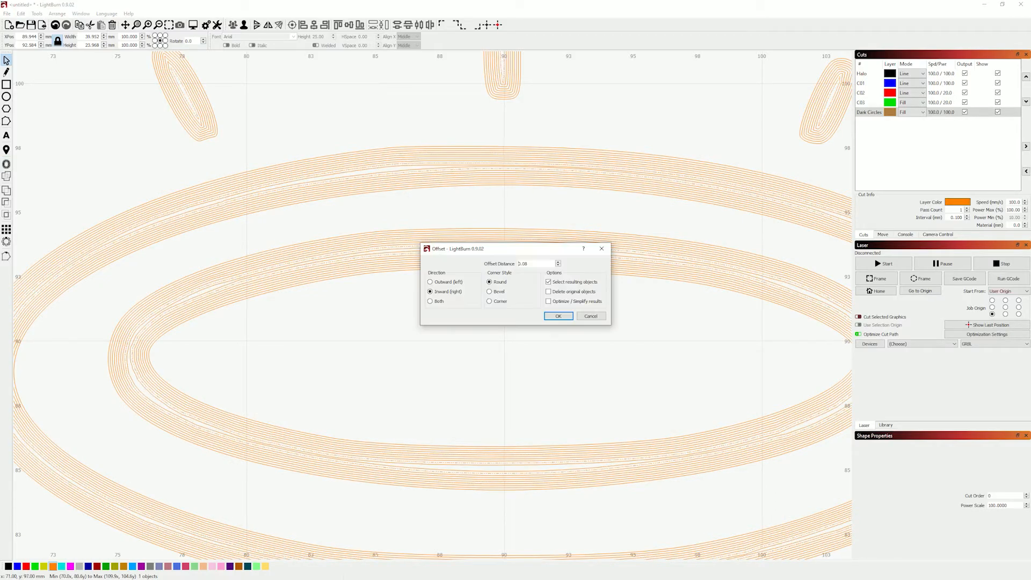
click(558, 316)
text(0.04)
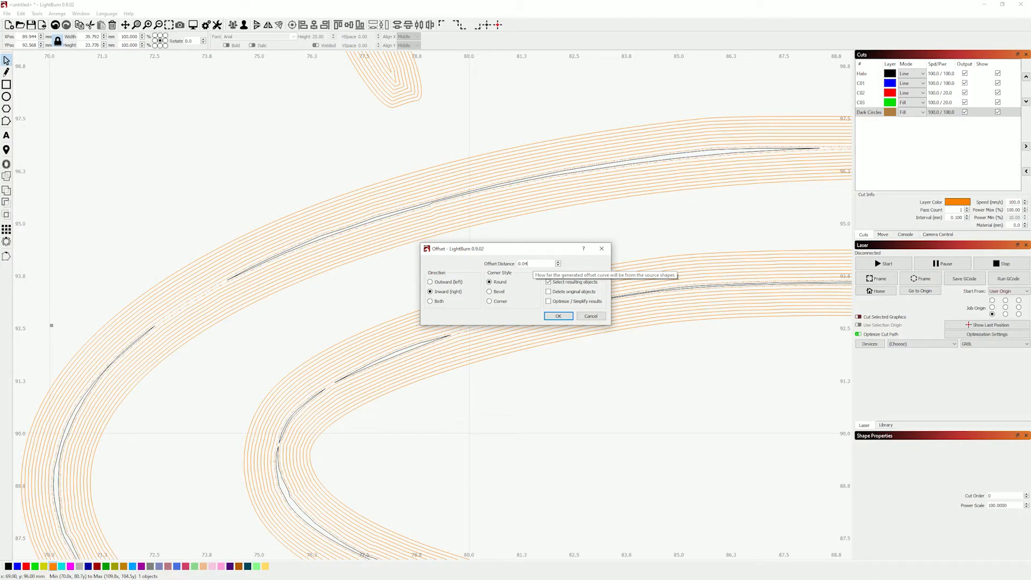
click(557, 316)
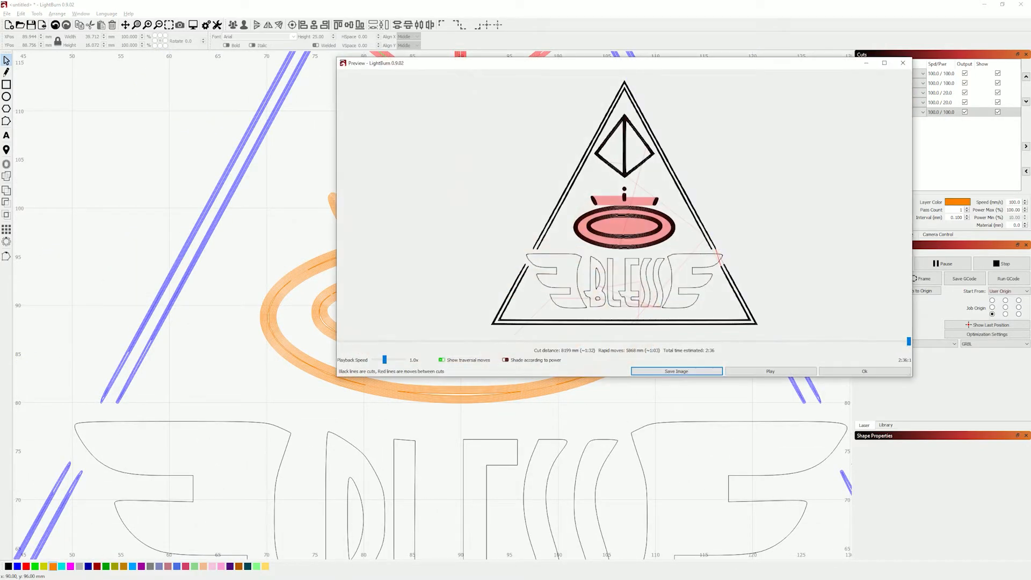
Switch the Dark Circles layer to Line mode and recheck the shorter job preview
click(864, 371)
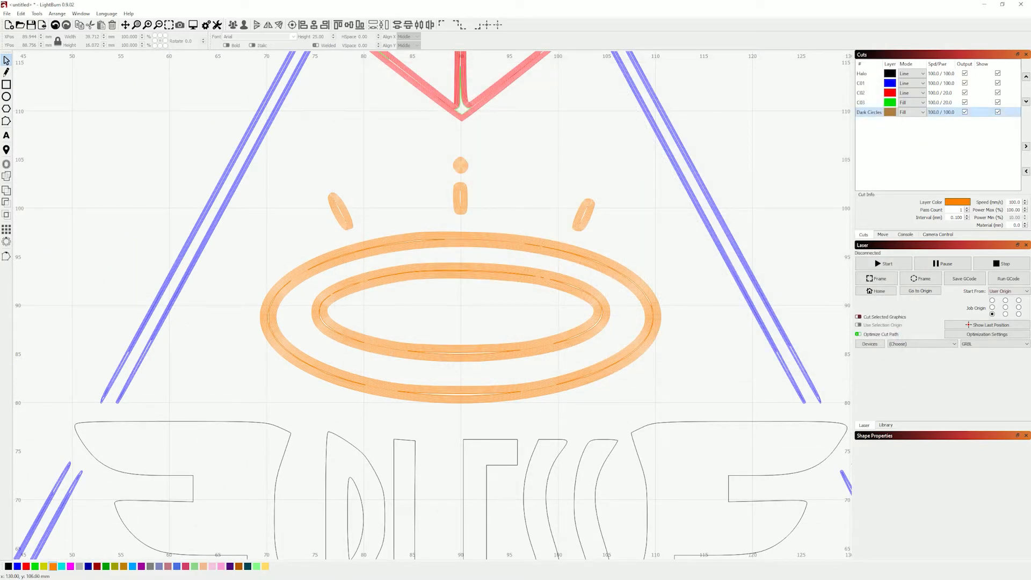
click(910, 112)
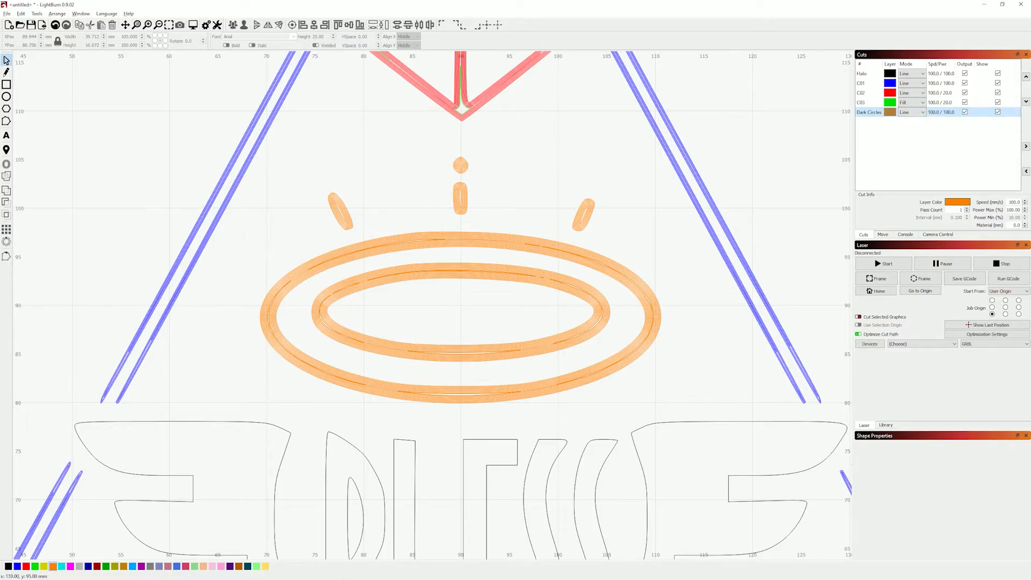
click(178, 25)
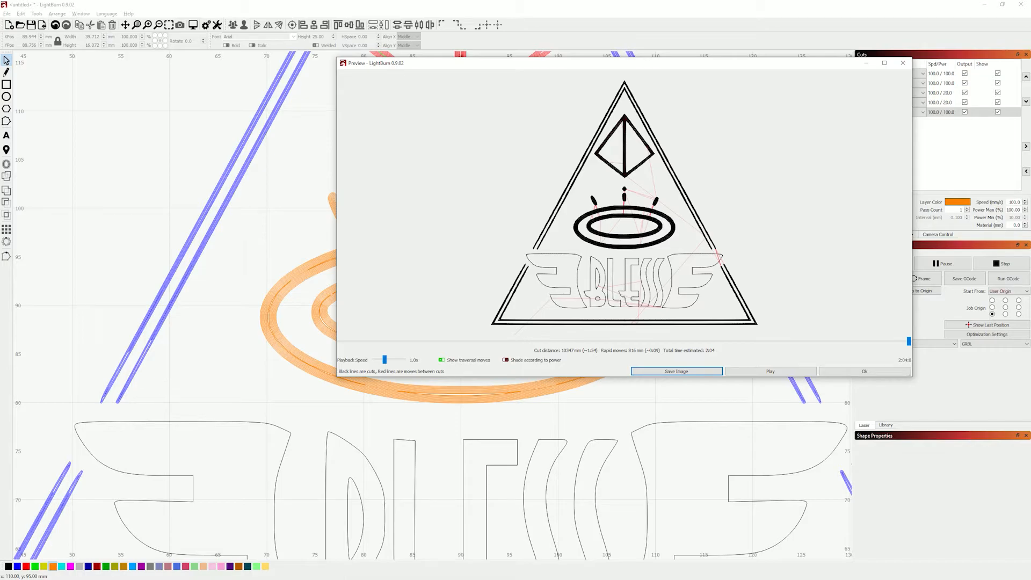
click(769, 371)
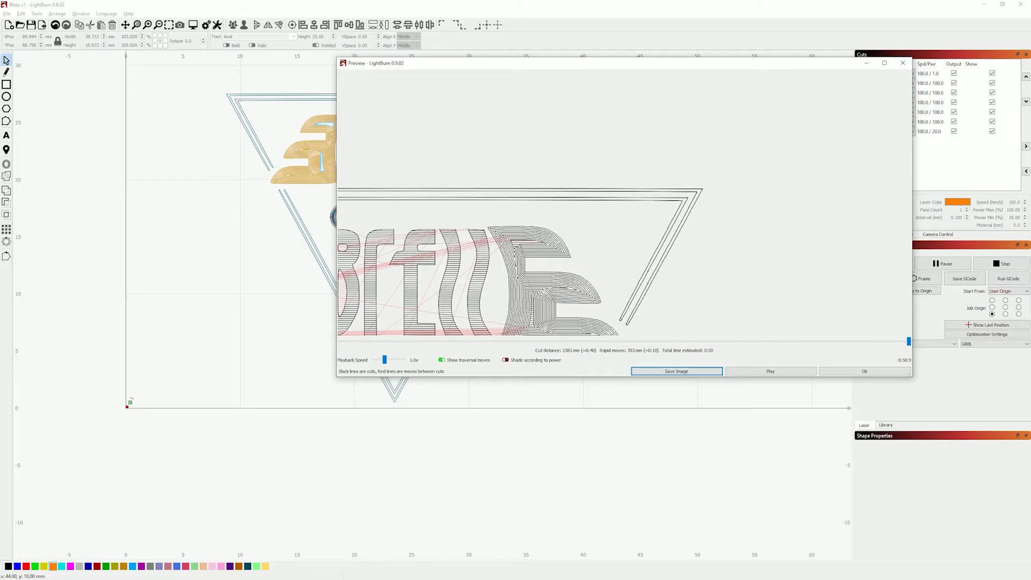
Close the running preview and preview the full Bless v1 job at about fifty seconds
click(864, 371)
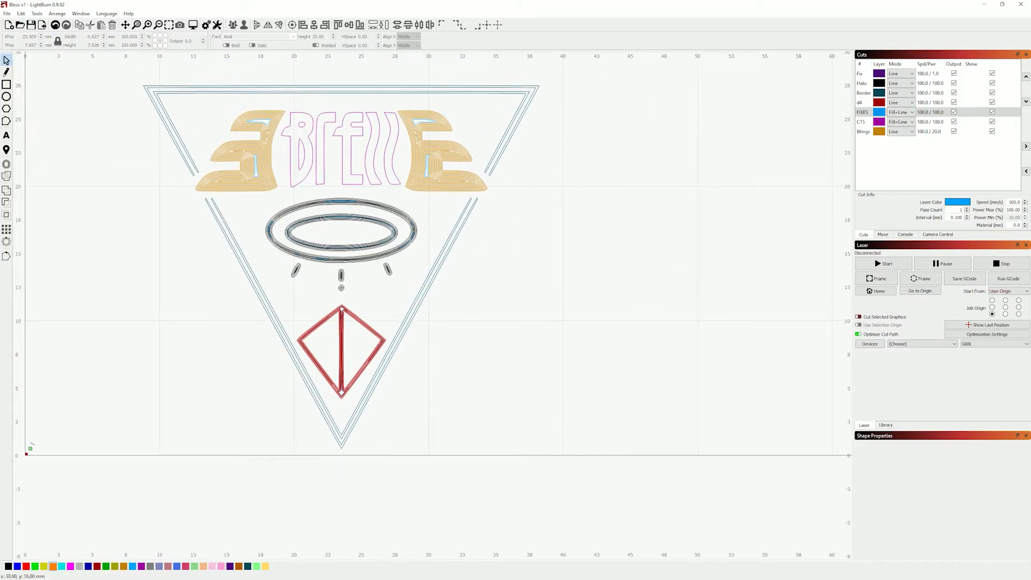
click(193, 24)
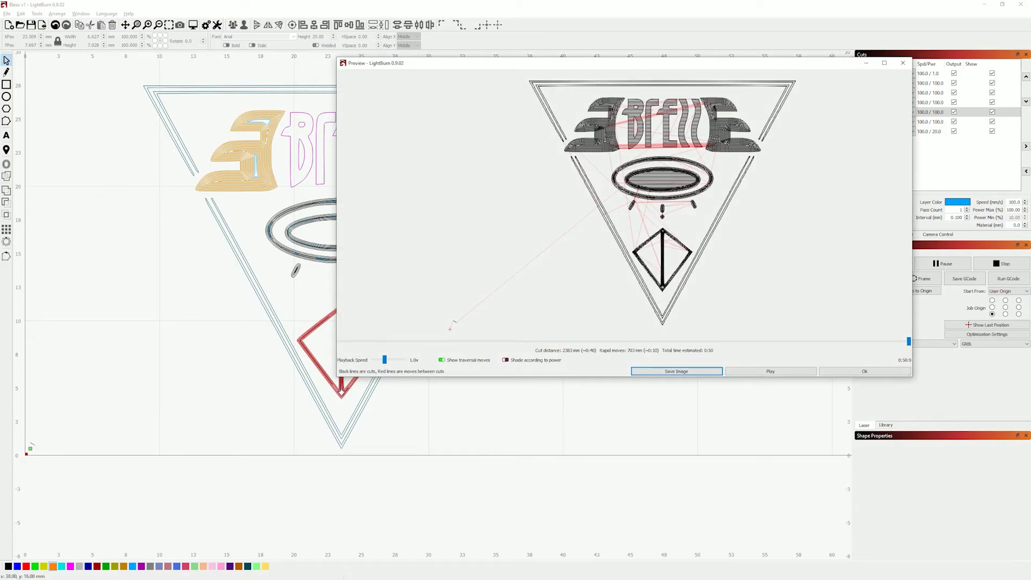